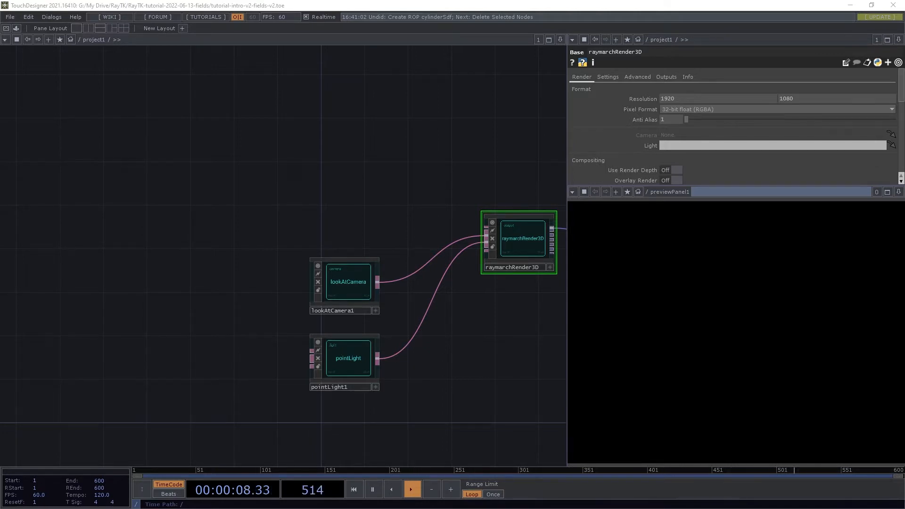
Bring up the RayTK Palette over the network editor
click(353, 489)
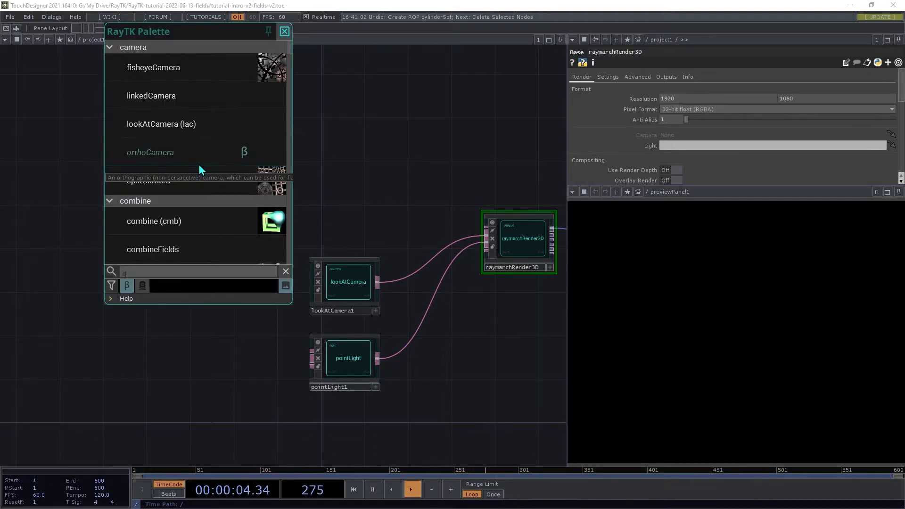
Search 'cyl', place a cylinderSdf and feed it into raymarchRender3D's first input
text(cyl)
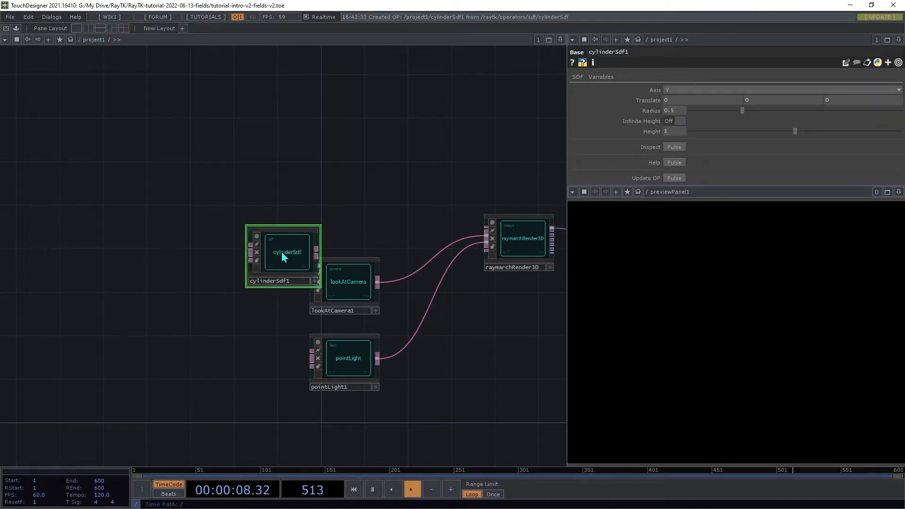
drag(287, 251, 250, 150)
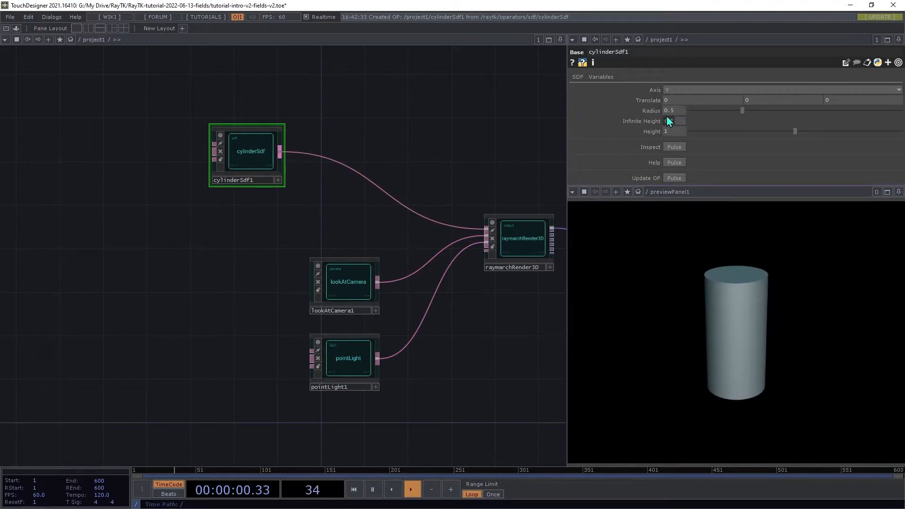
click(675, 121)
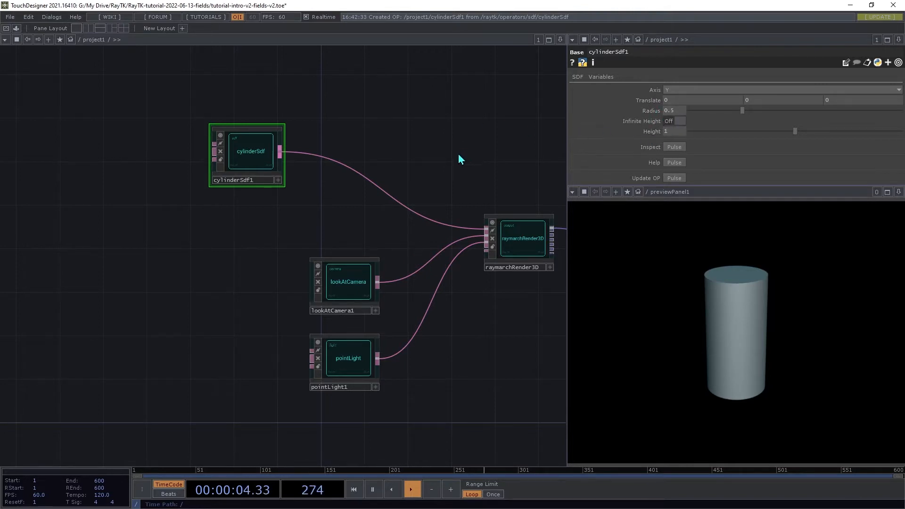
click(348, 282)
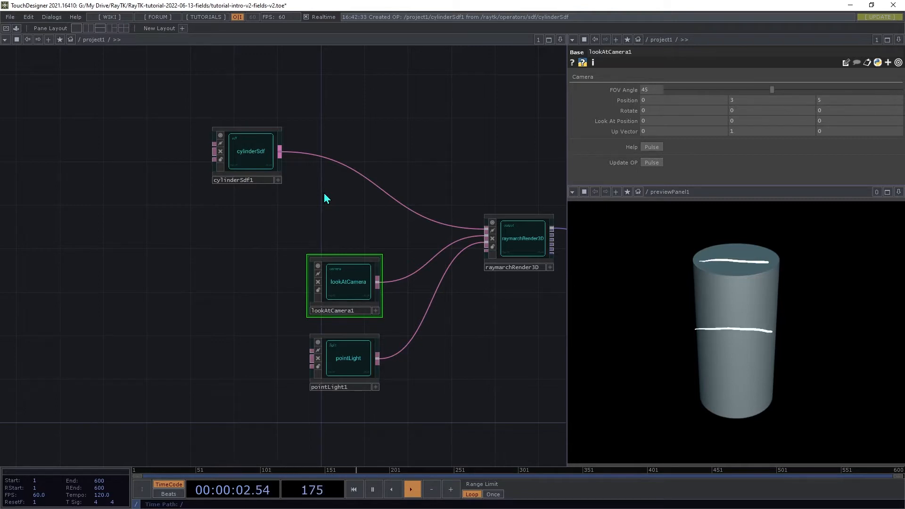
click(411, 489)
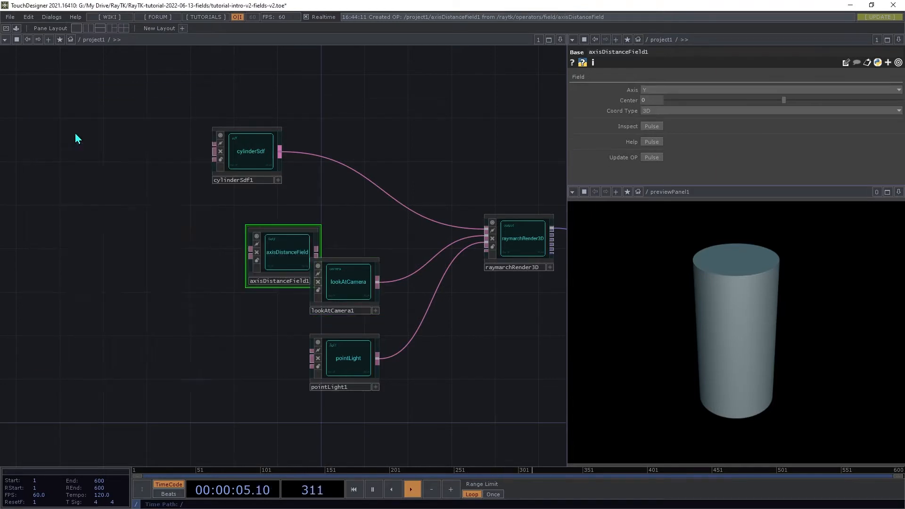
Move the axisDistanceField node off to the left of the cylinder
drag(285, 252, 142, 231)
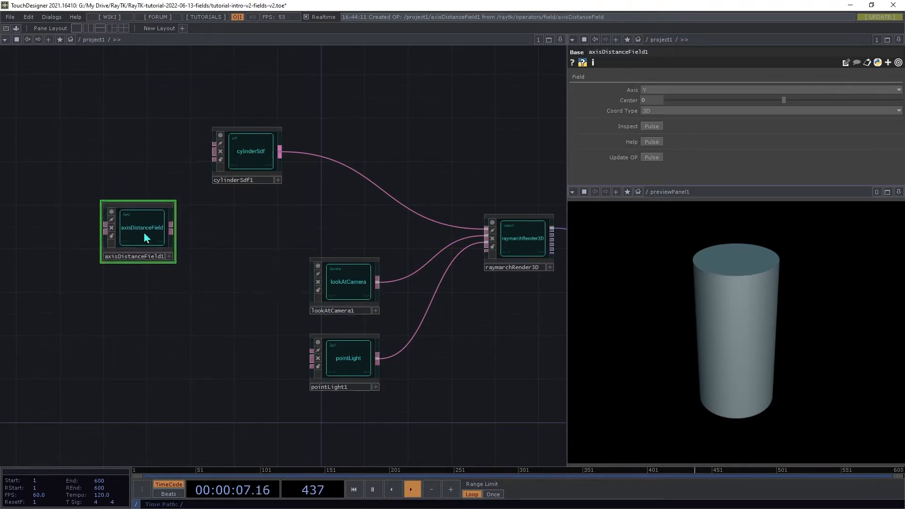
mouse_move(214, 152)
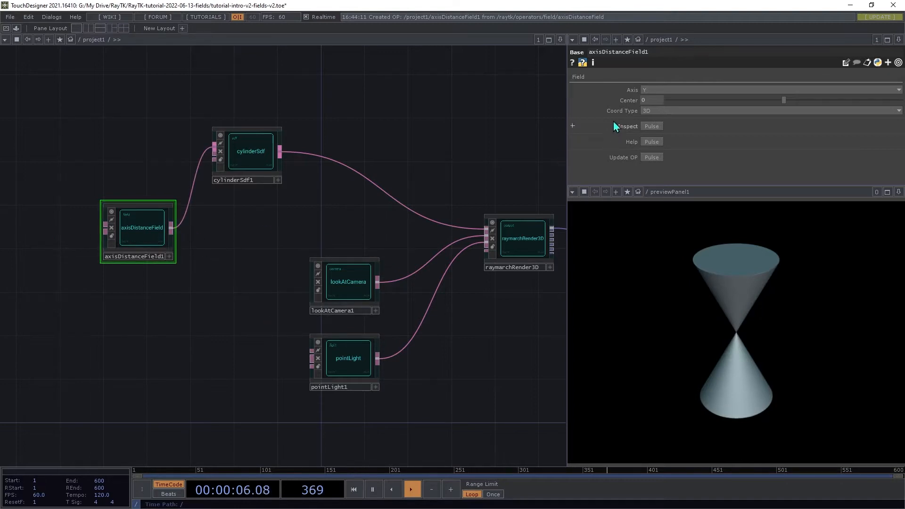
mouse_move(662, 137)
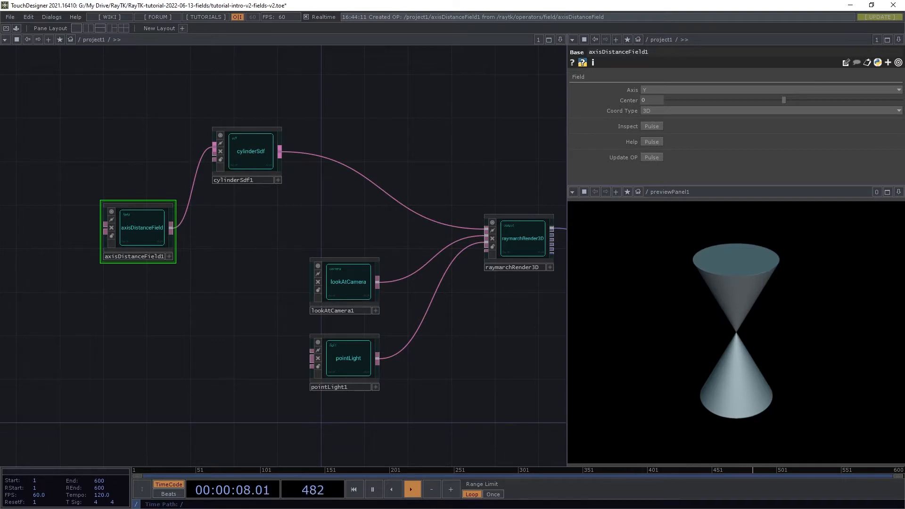
click(352, 489)
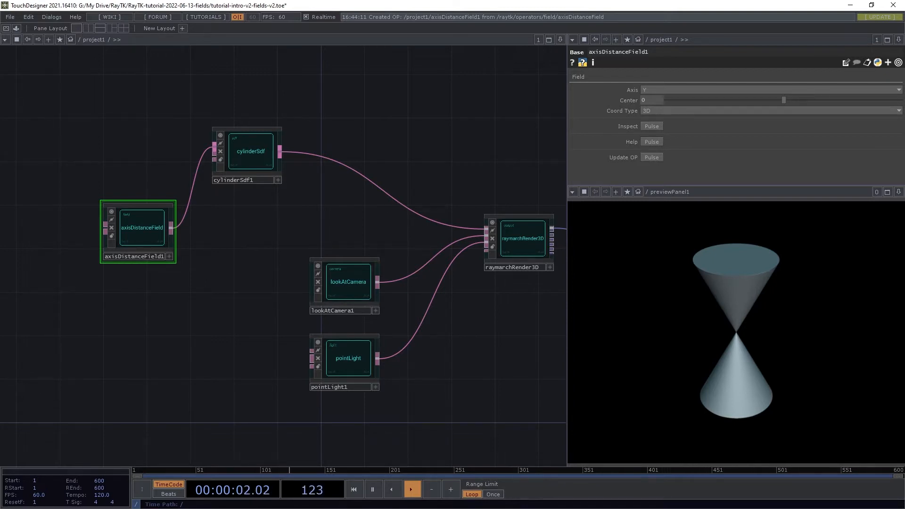
click(411, 489)
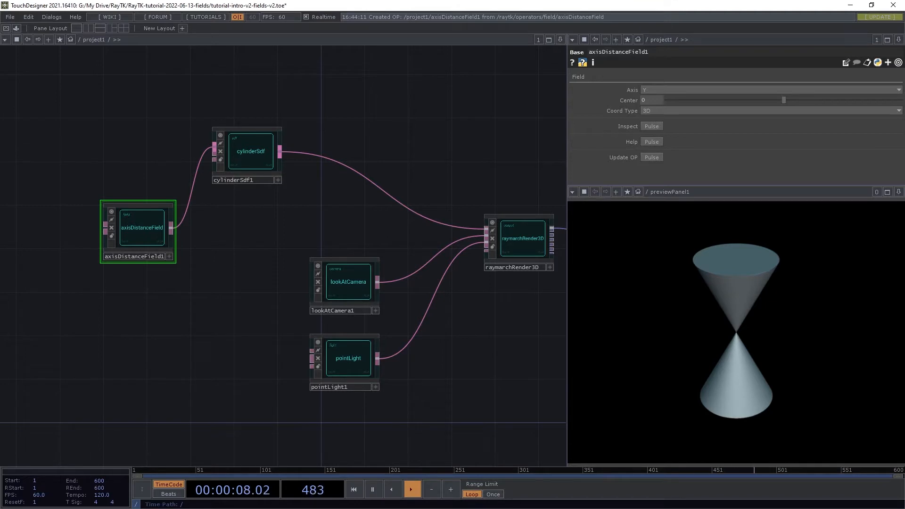
click(353, 489)
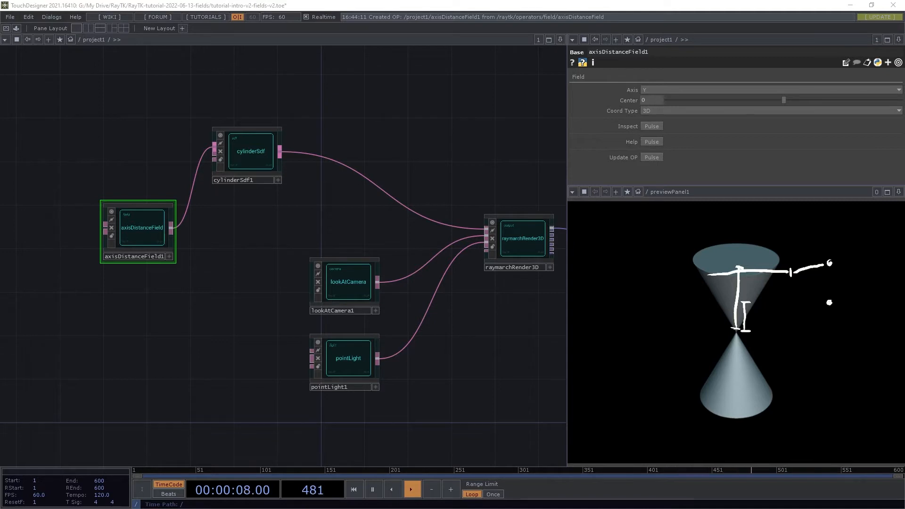
click(353, 489)
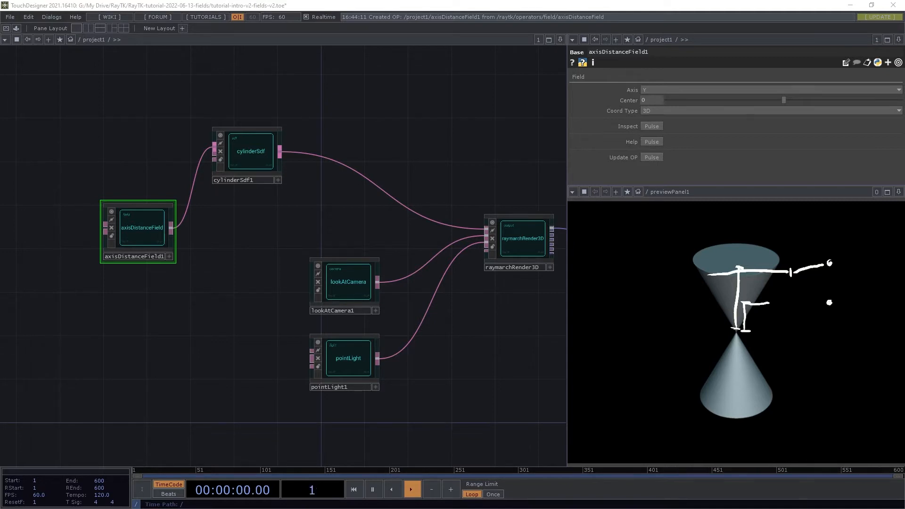
click(410, 489)
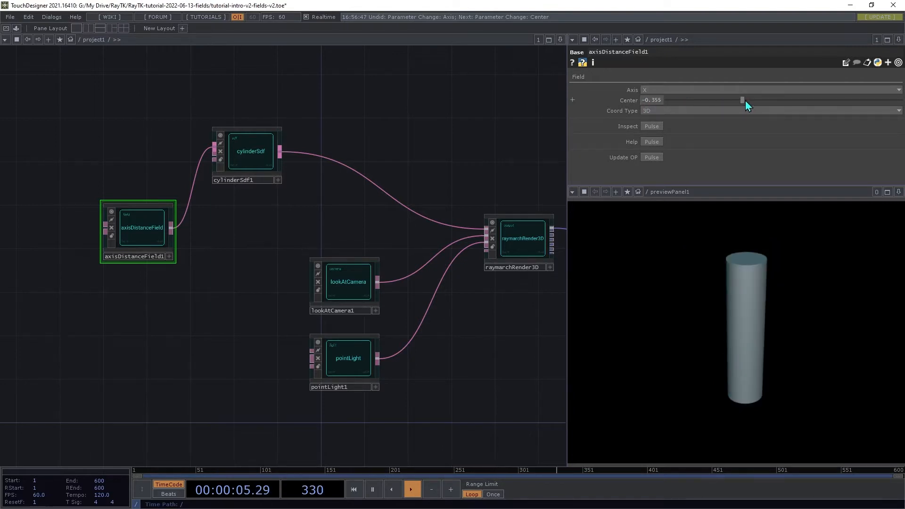
drag(742, 99, 712, 110)
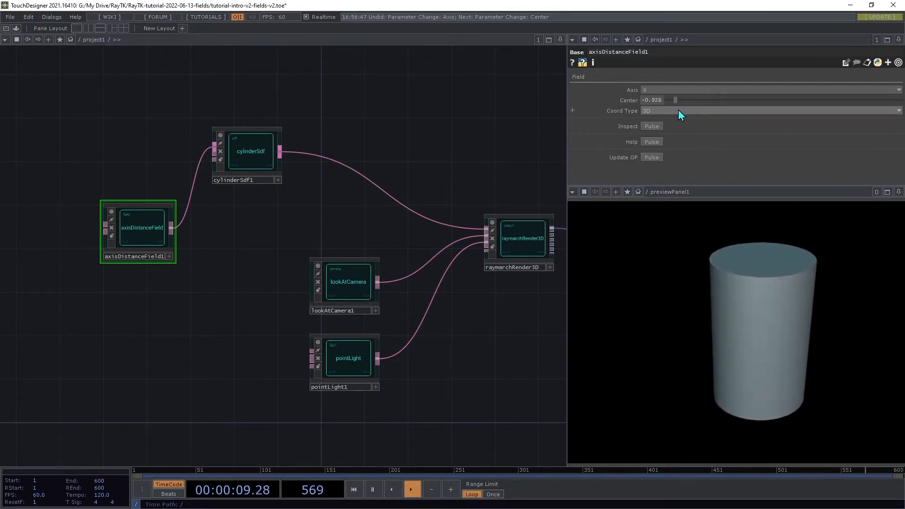
drag(675, 100, 698, 99)
text(wave)
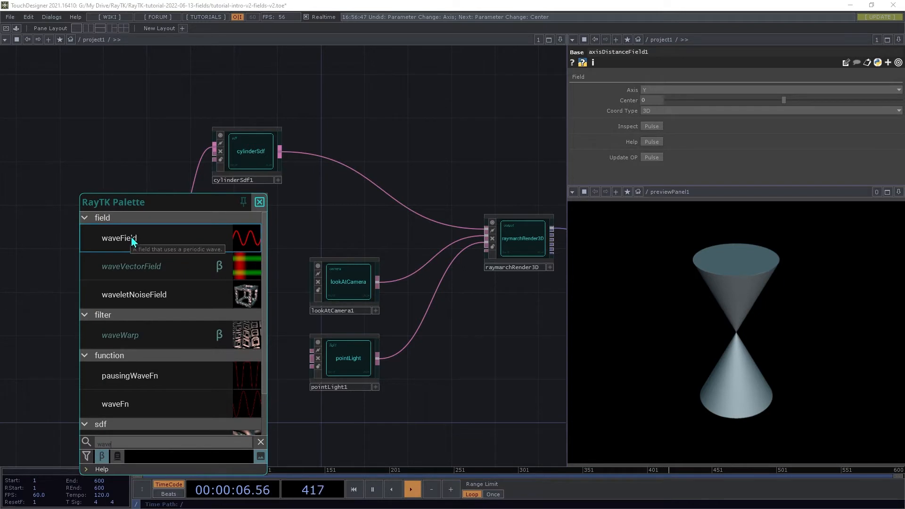
Place a waveField in the network and move it below the distance field
drag(119, 237, 286, 251)
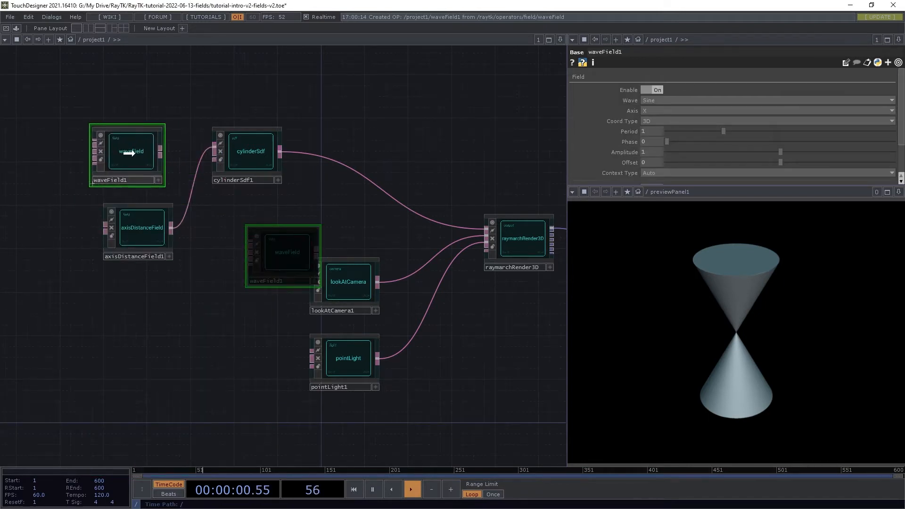
mouse_move(215, 150)
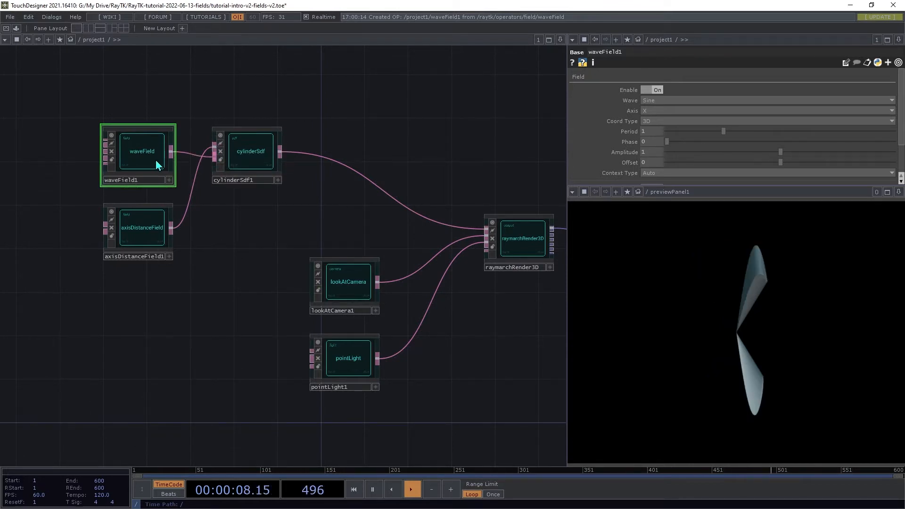
drag(139, 151, 138, 303)
text(1)
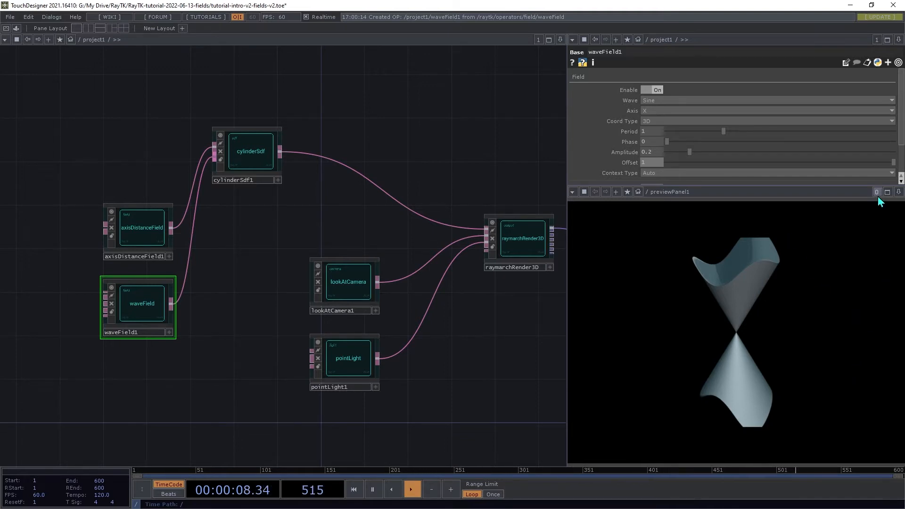
Experiment with the wave's period and switch its axis
drag(723, 131, 715, 131)
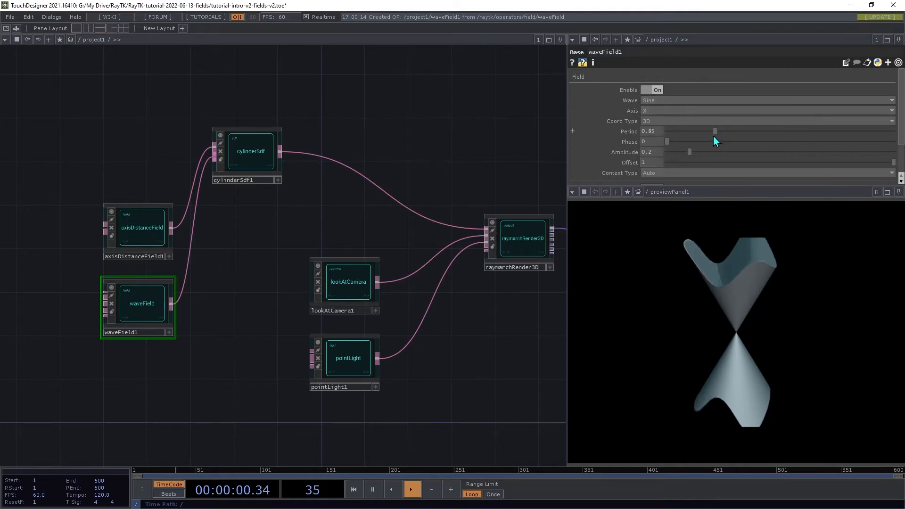
drag(716, 131, 741, 131)
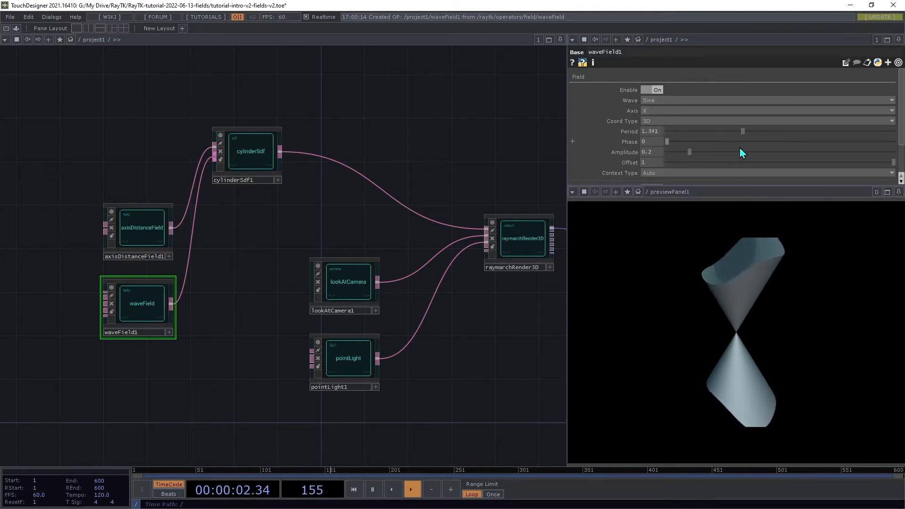
drag(744, 131, 710, 131)
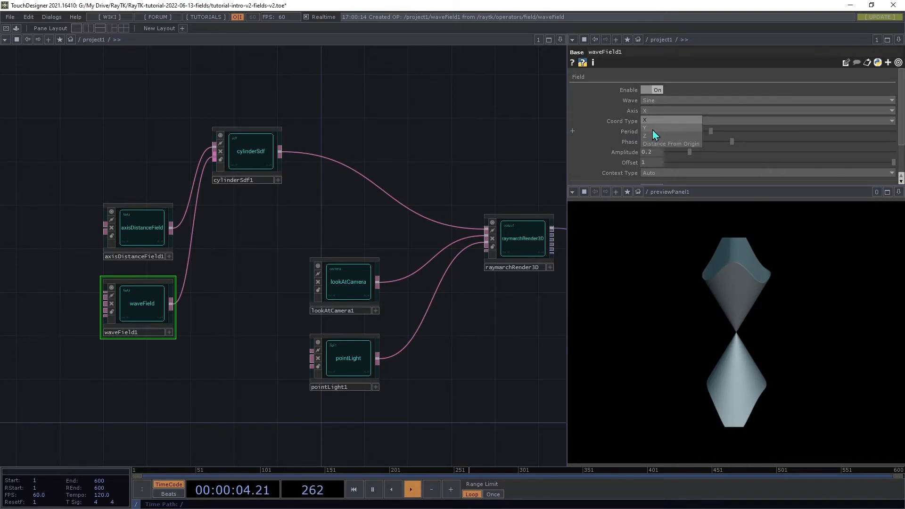
click(647, 129)
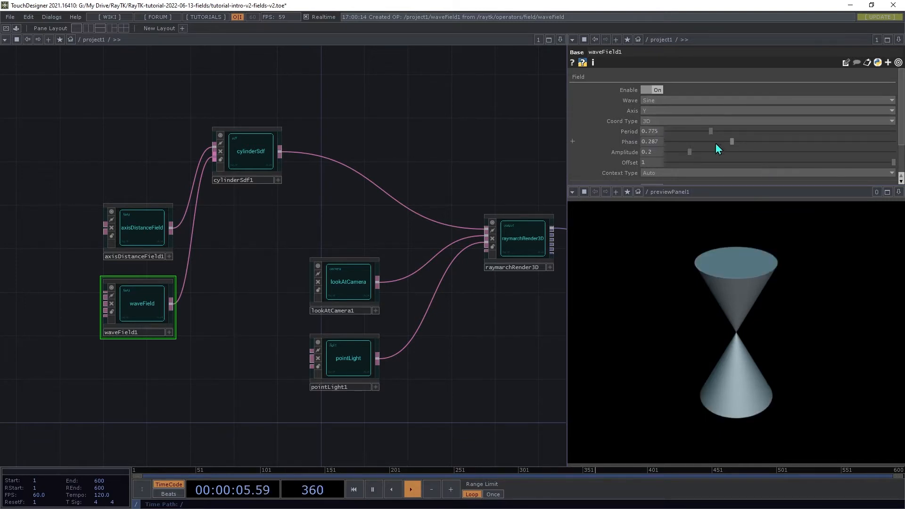
Raise the wave amplitude to about 0.7 and lower the offset to about 0.6
drag(689, 152, 766, 152)
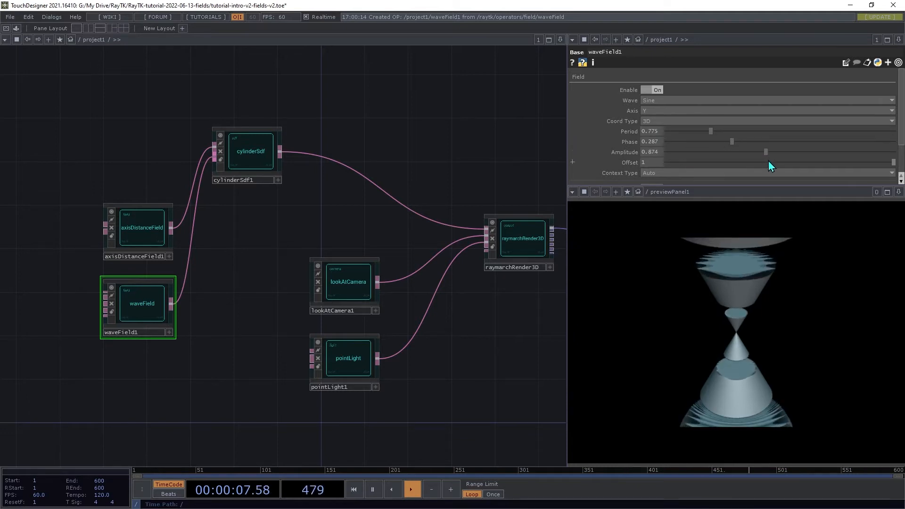
drag(766, 152, 721, 152)
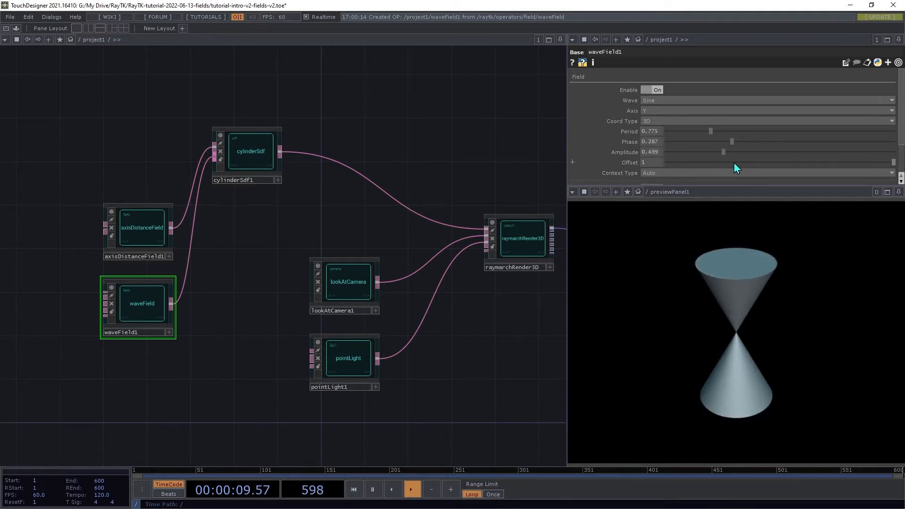
drag(723, 152, 746, 151)
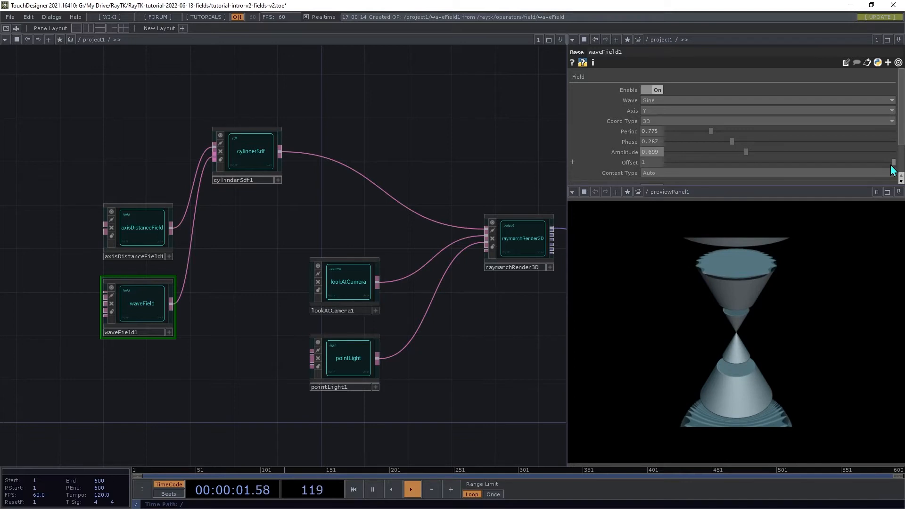
drag(892, 162, 848, 162)
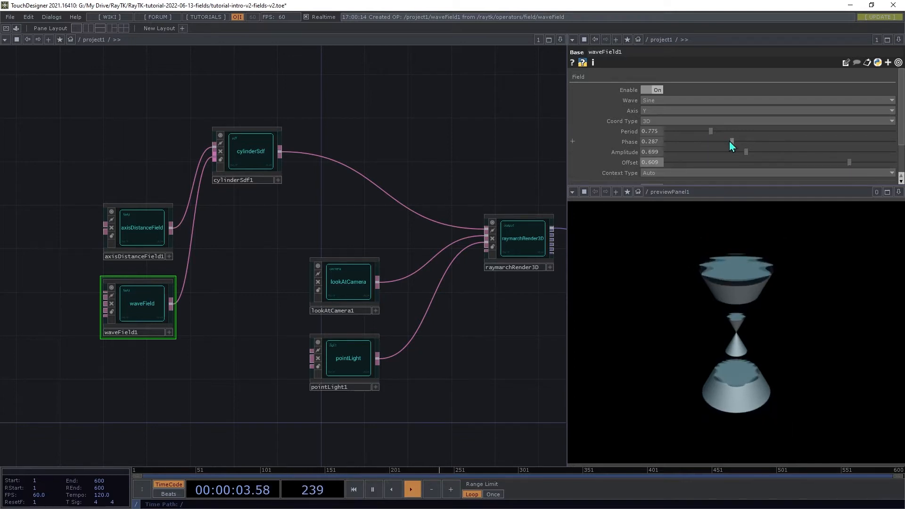
Shorten the period to about 0.58, adjust the phase and reduce amplitude to about 0.11
drag(733, 131, 684, 131)
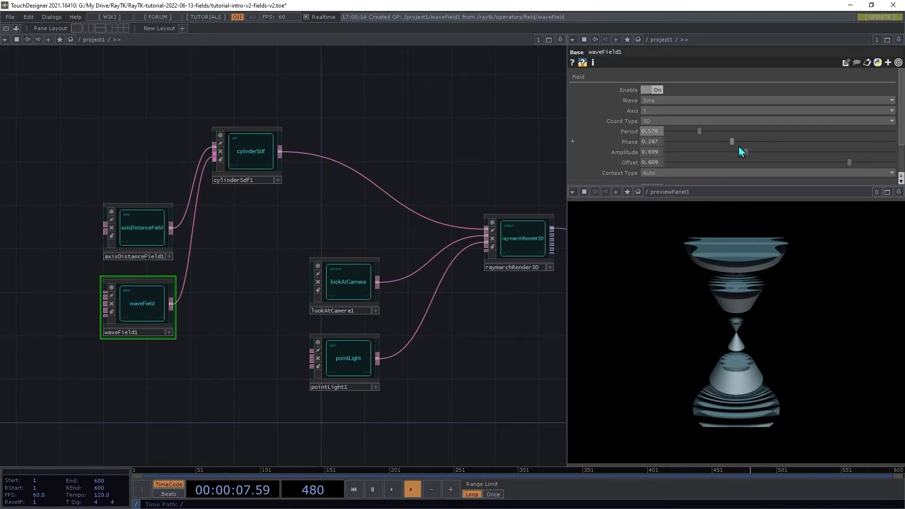
drag(733, 141, 690, 142)
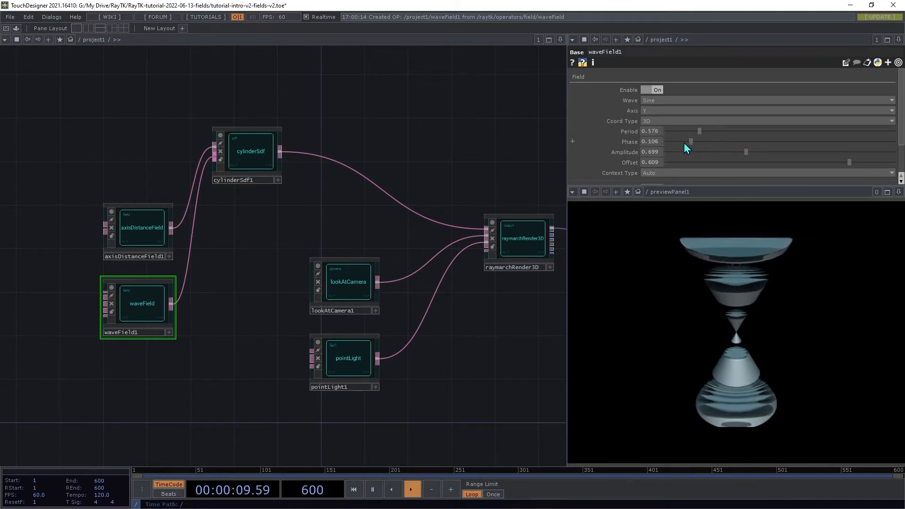
drag(689, 142, 854, 141)
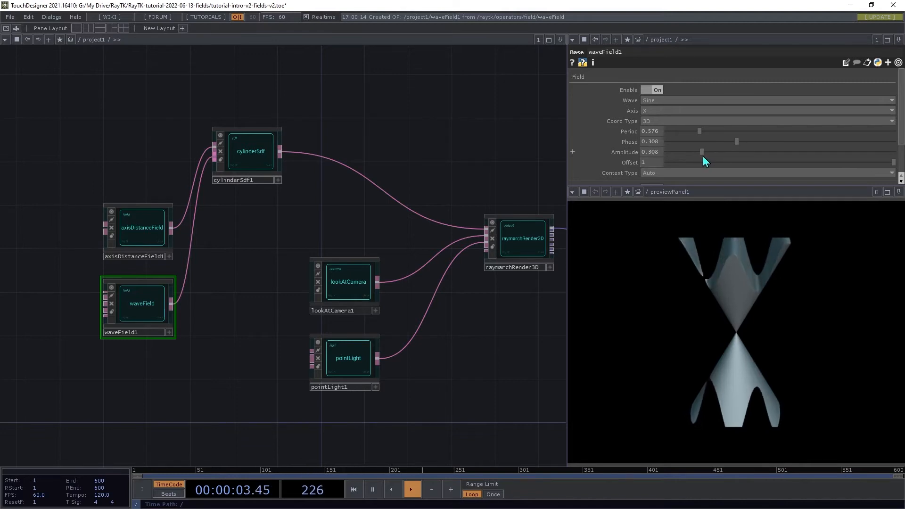
drag(701, 152, 679, 152)
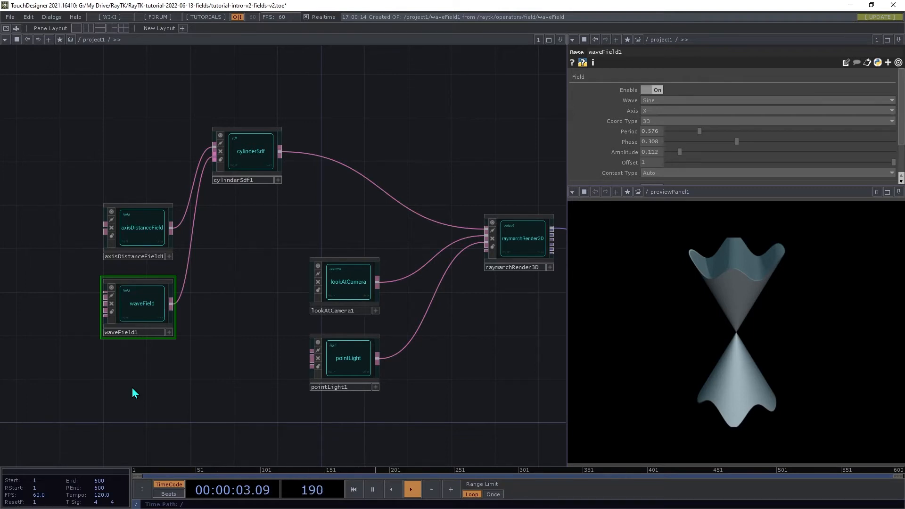
Wire a bandField into cylinderSdf1 and select the cylinder to inspect its error
click(141, 227)
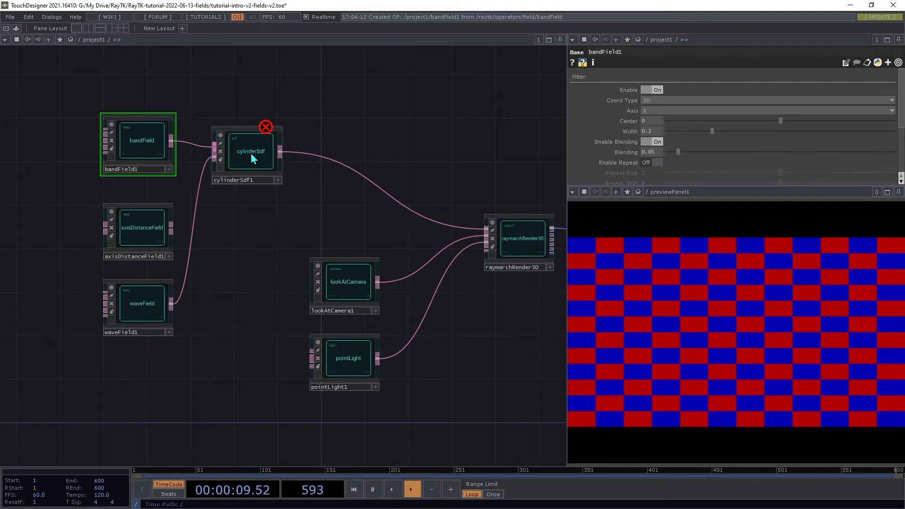
mouse_move(250, 159)
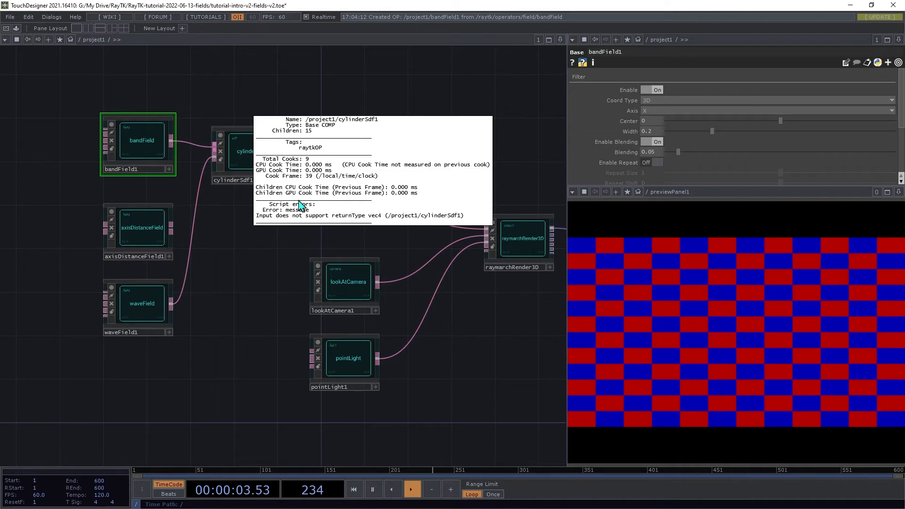
mouse_move(292, 218)
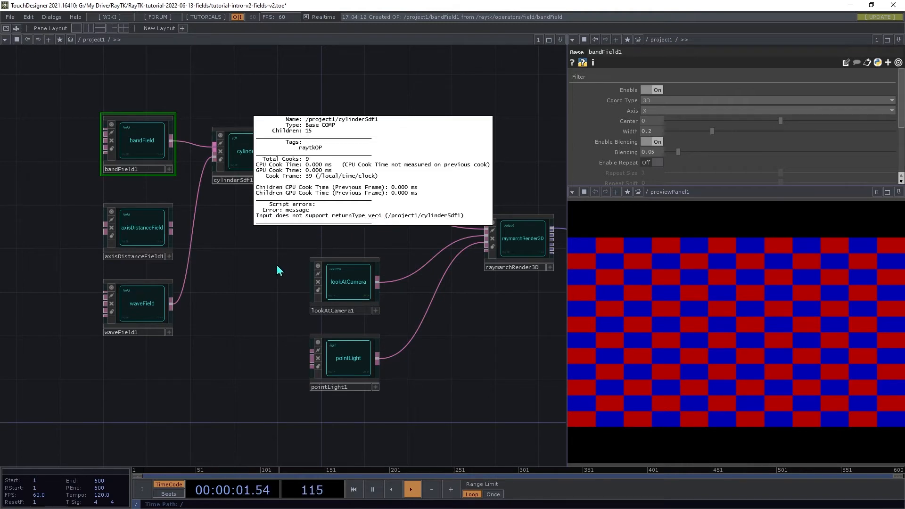
click(251, 151)
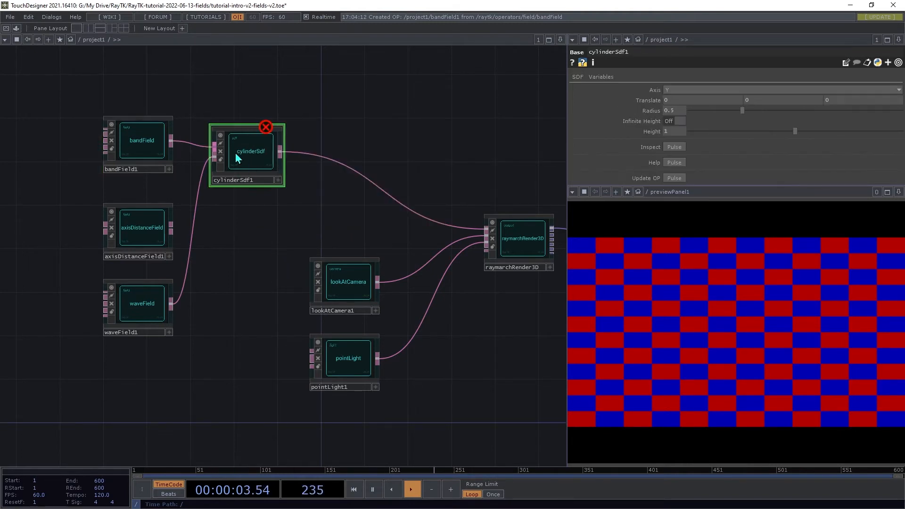
mouse_move(215, 151)
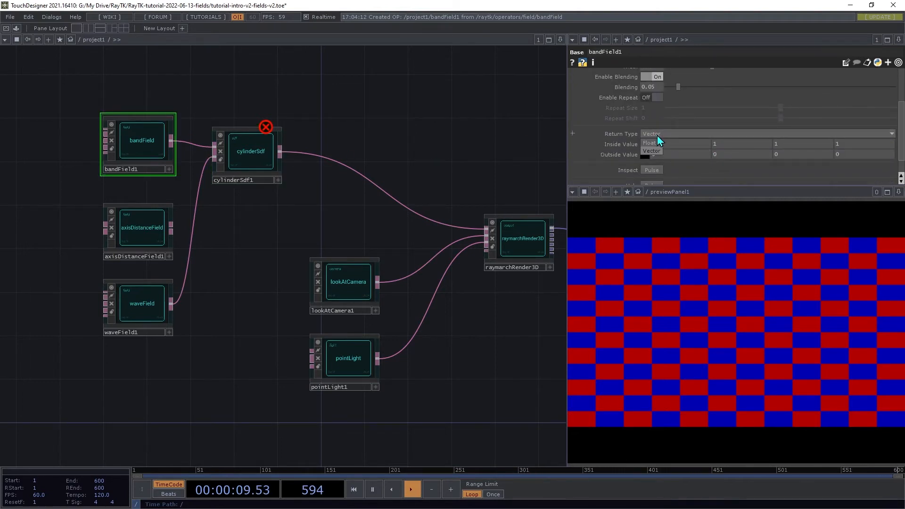
Set bandField1's return type to Float, pick its axis and set Outside Value 0.4
click(650, 142)
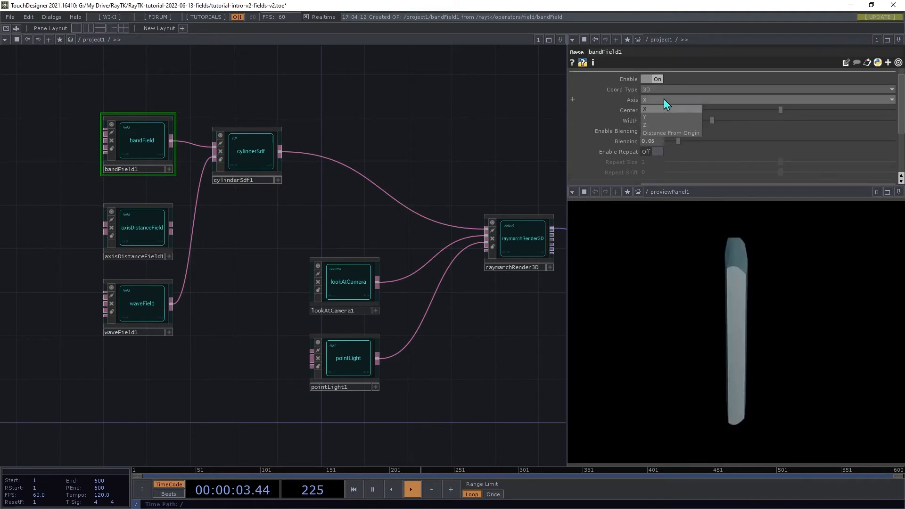
click(644, 118)
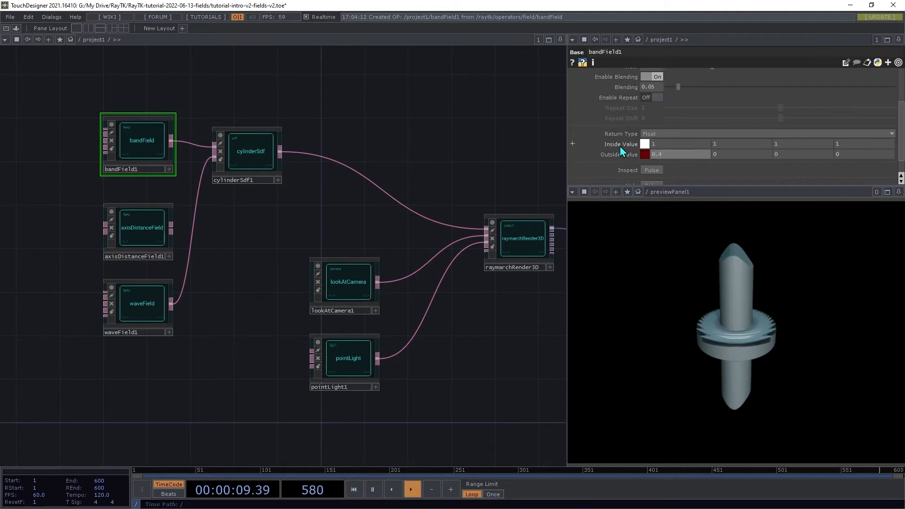
click(677, 143)
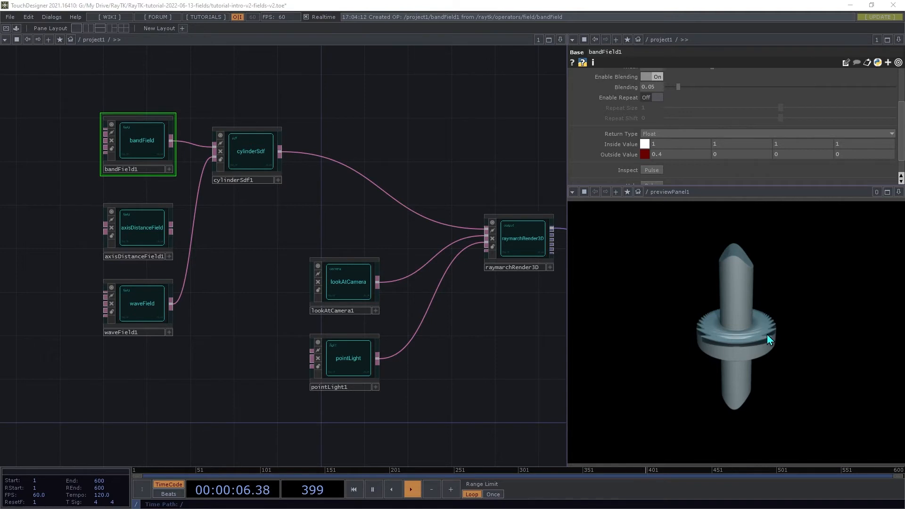
mouse_move(760, 357)
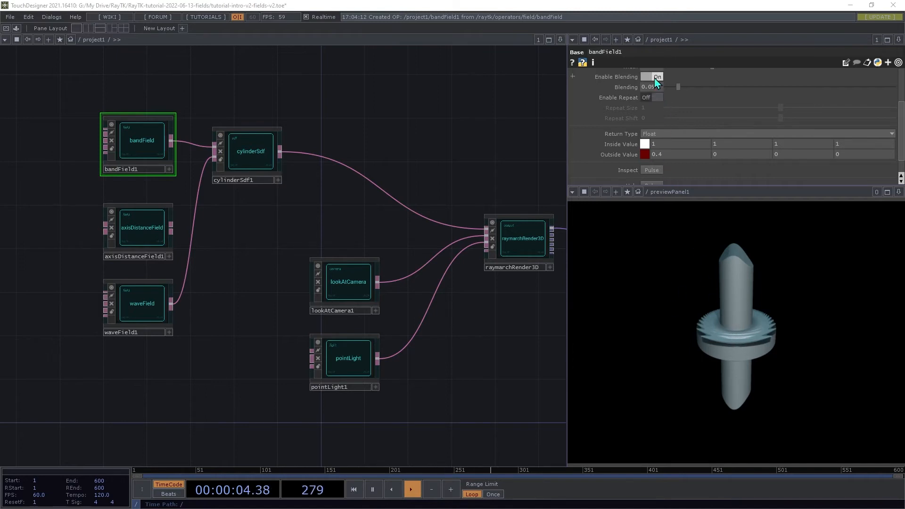
Toggle band edge blending off and on, then raise Blending to about 0.24
click(648, 76)
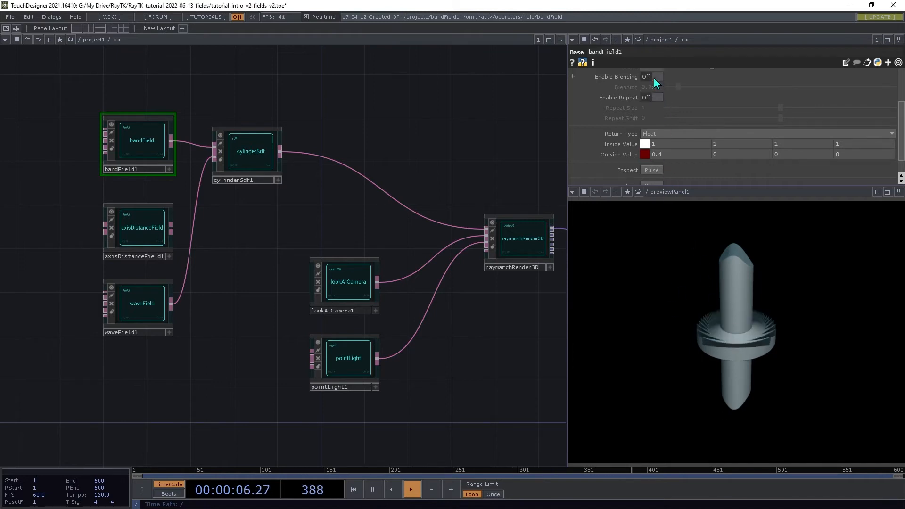
click(654, 77)
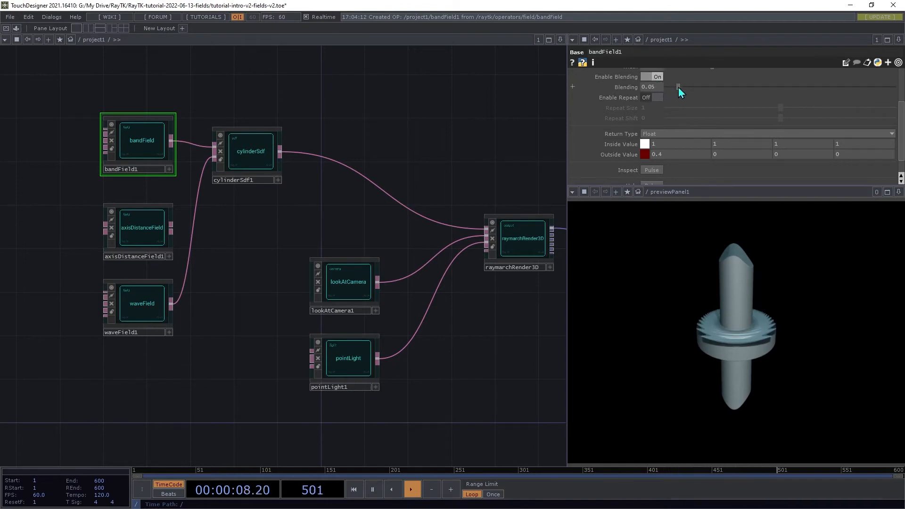
drag(679, 87, 725, 86)
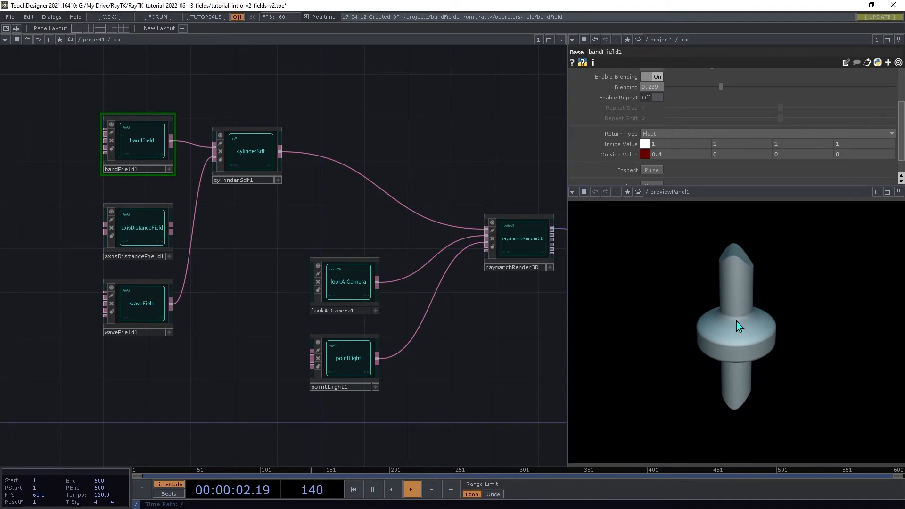
mouse_move(731, 343)
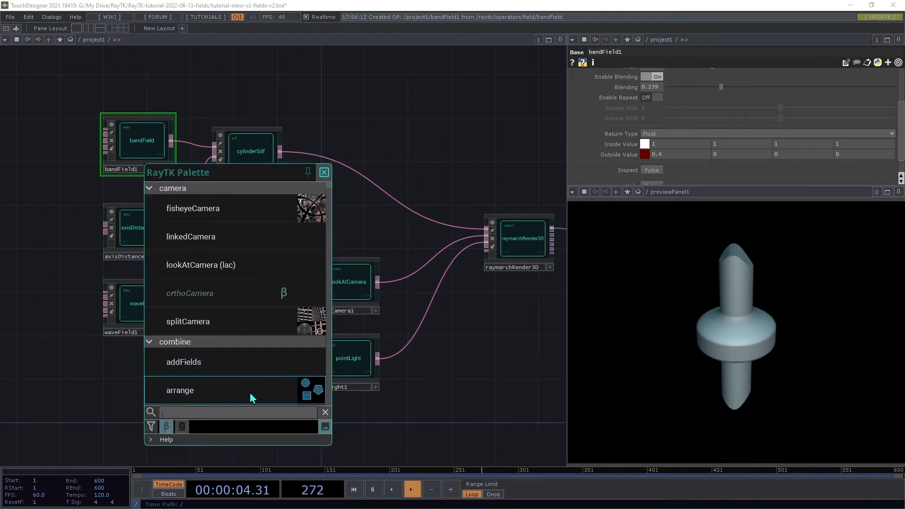
Search 'step', place a stepField feeding cylinderSdf1 and select it for editing
text(step)
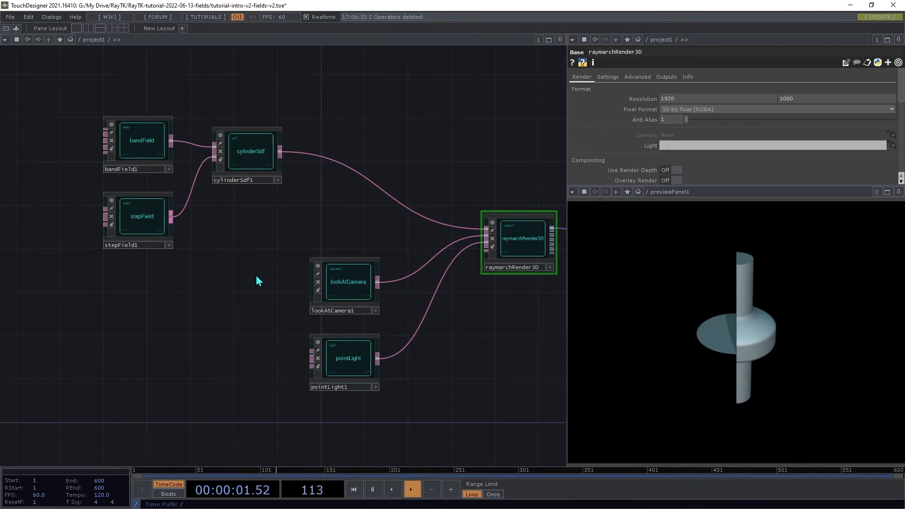
click(141, 215)
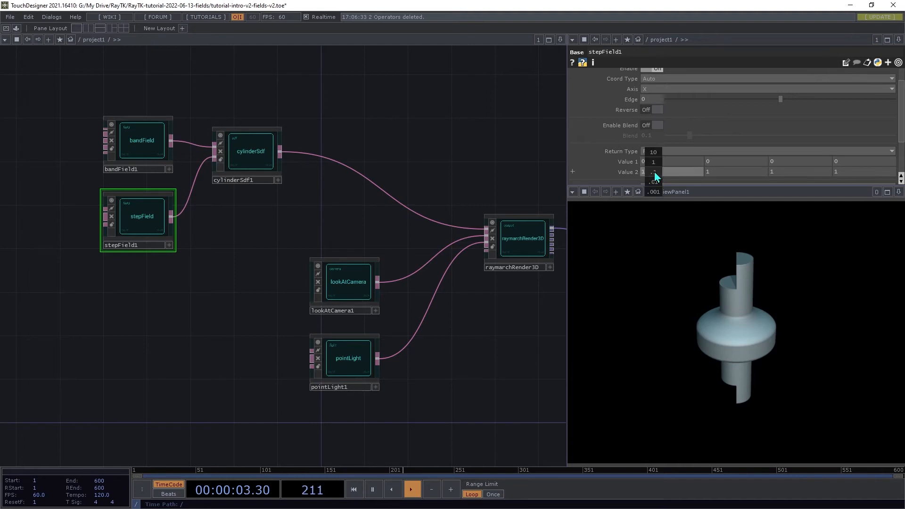
Set the step field's first value to 0.7 and enable soft edge blending
click(652, 172)
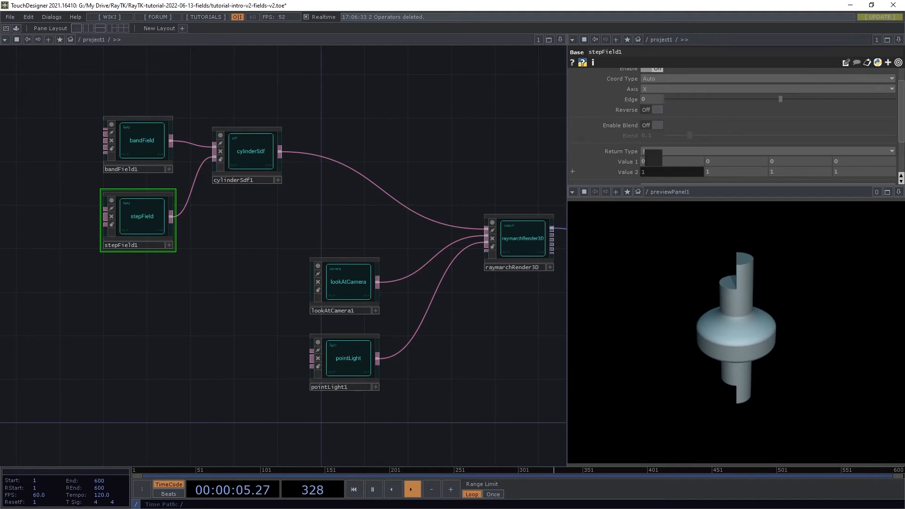
text(0.7)
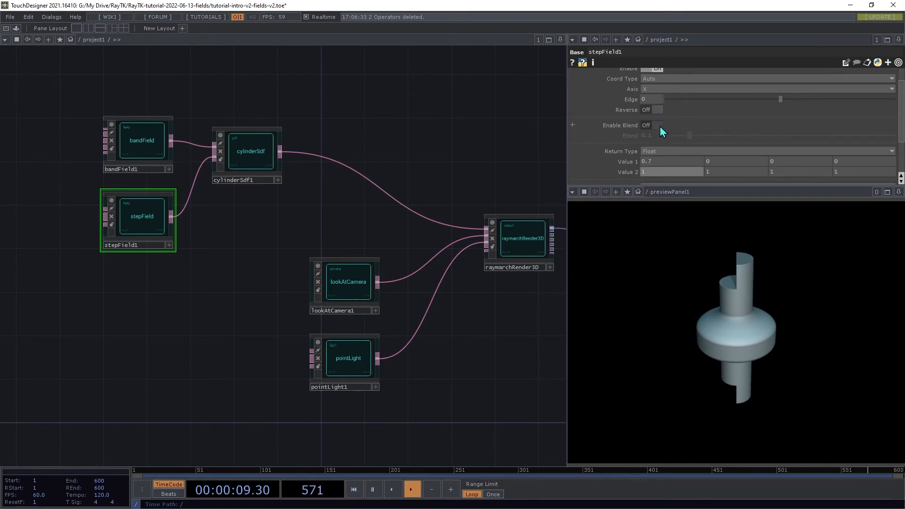
click(657, 125)
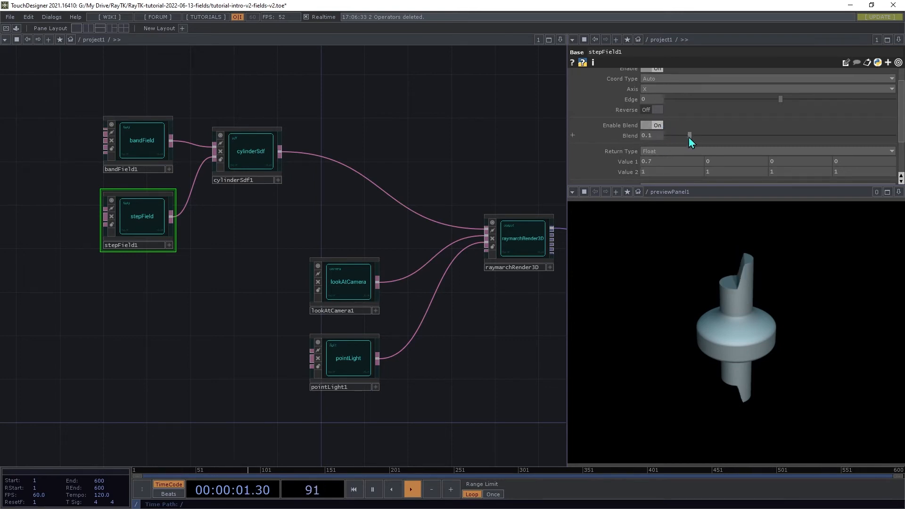
drag(691, 135, 708, 135)
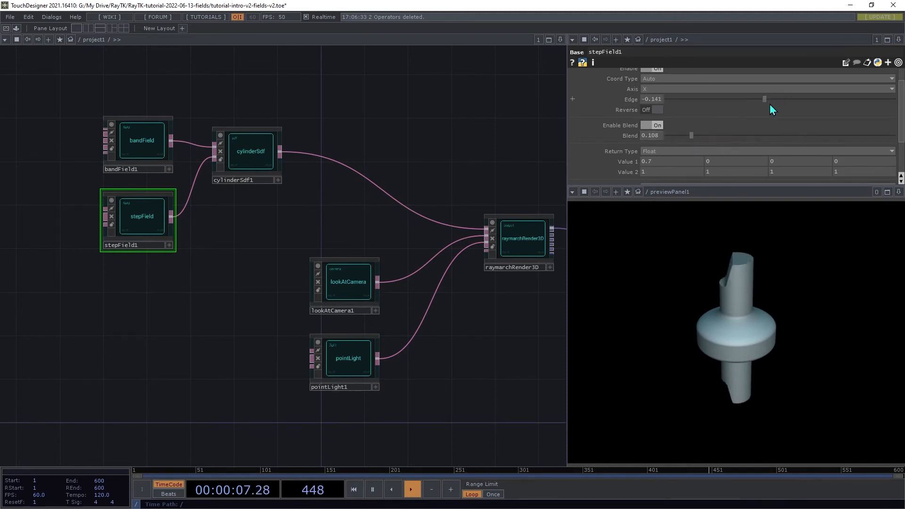
Shift the step edge to about 0.067 to reshape the cylinder's profile
drag(764, 99, 788, 99)
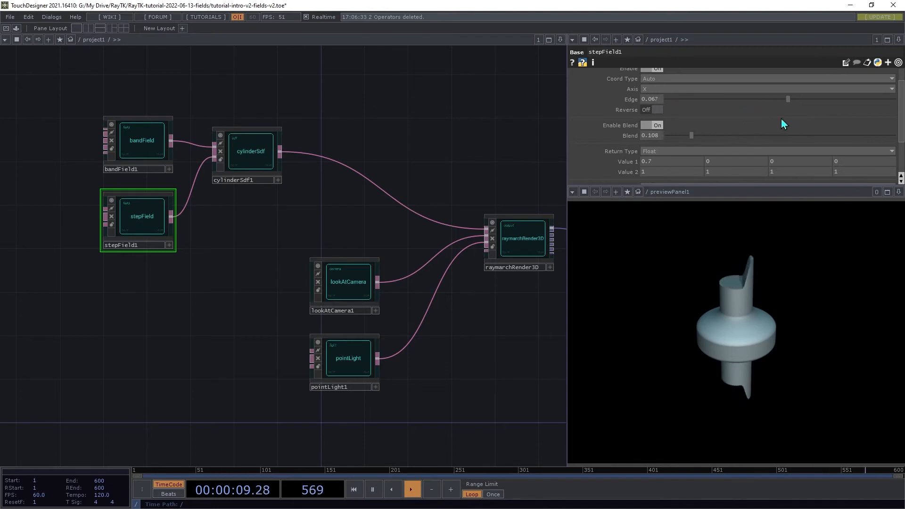
drag(789, 99, 764, 99)
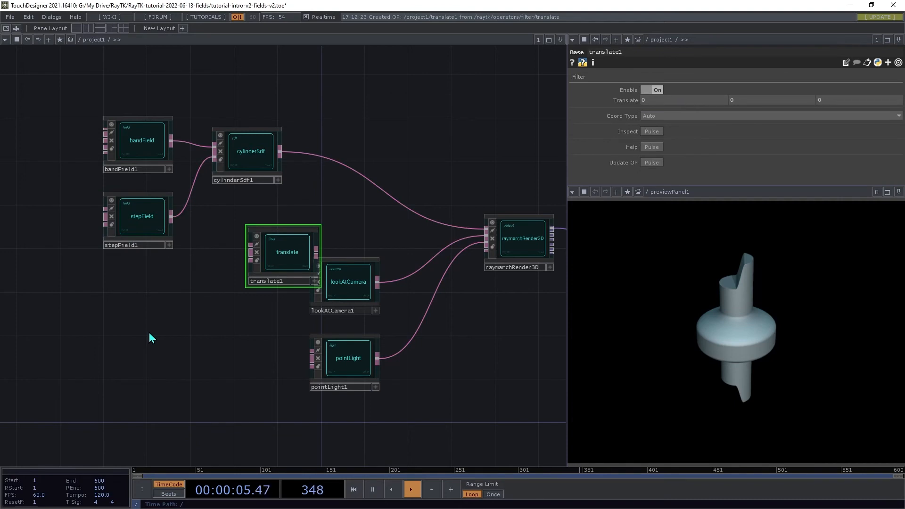
Position the new translate node in the network between the cylinder and the renderer
drag(287, 251, 359, 151)
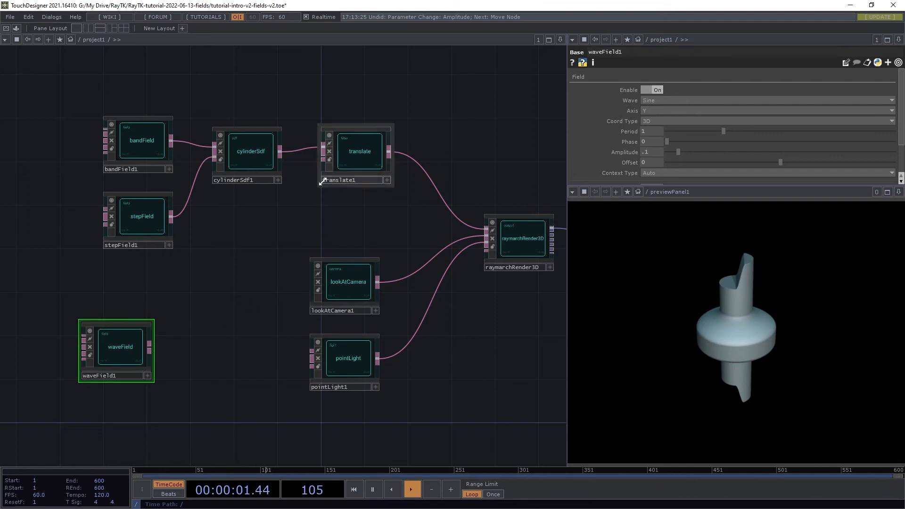
mouse_move(323, 153)
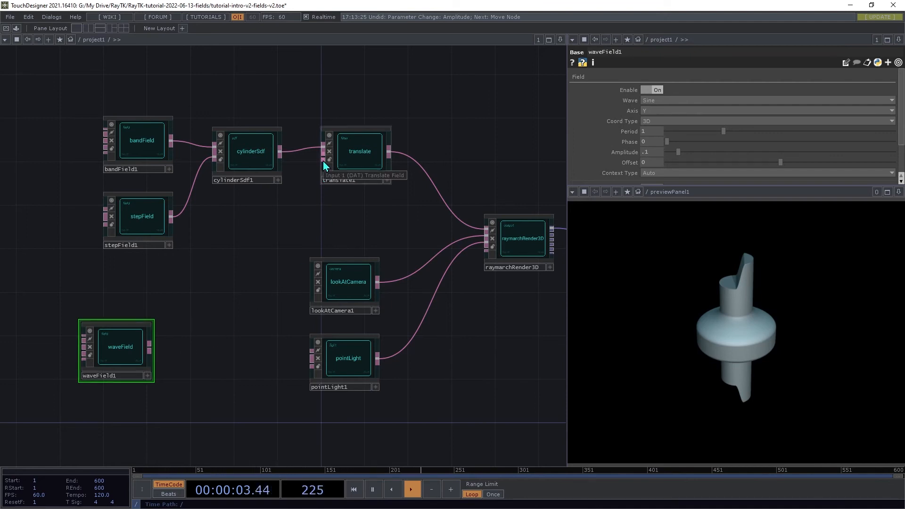
Select translate1 to view its zero-offset parameters
click(359, 151)
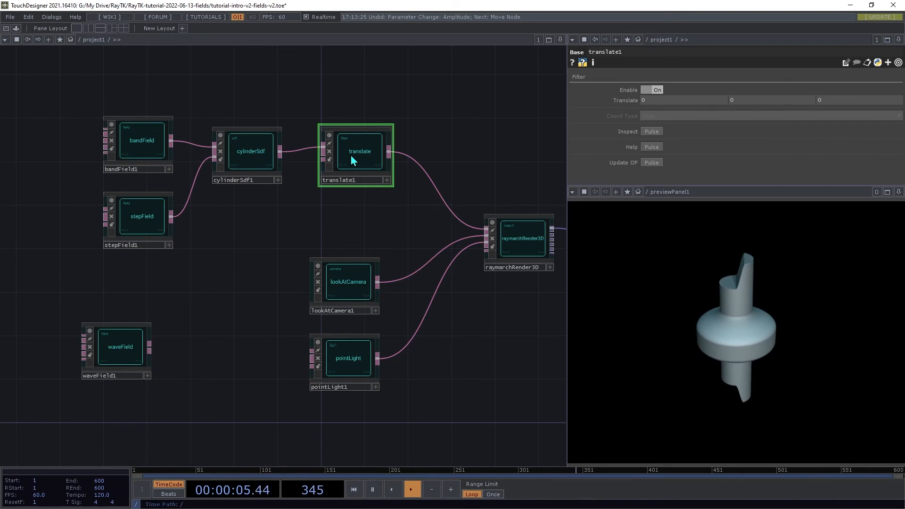
mouse_move(304, 206)
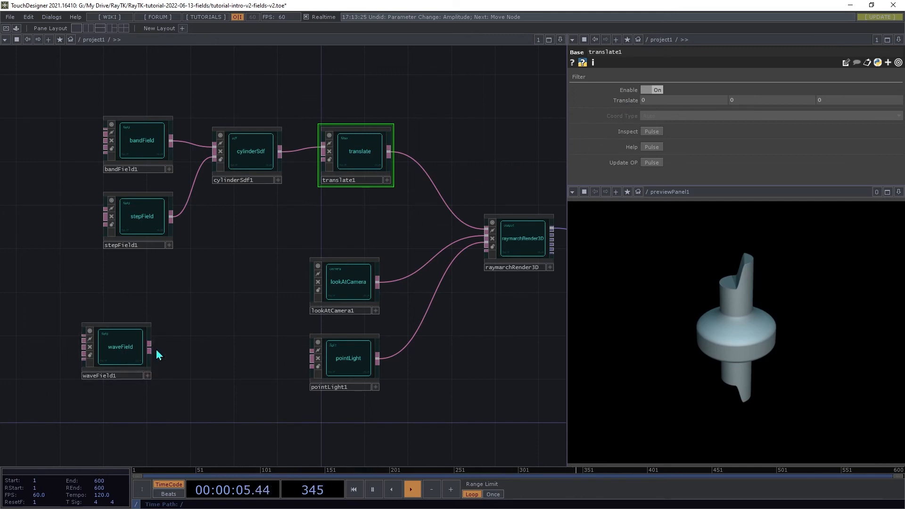
mouse_move(212, 358)
text(float)
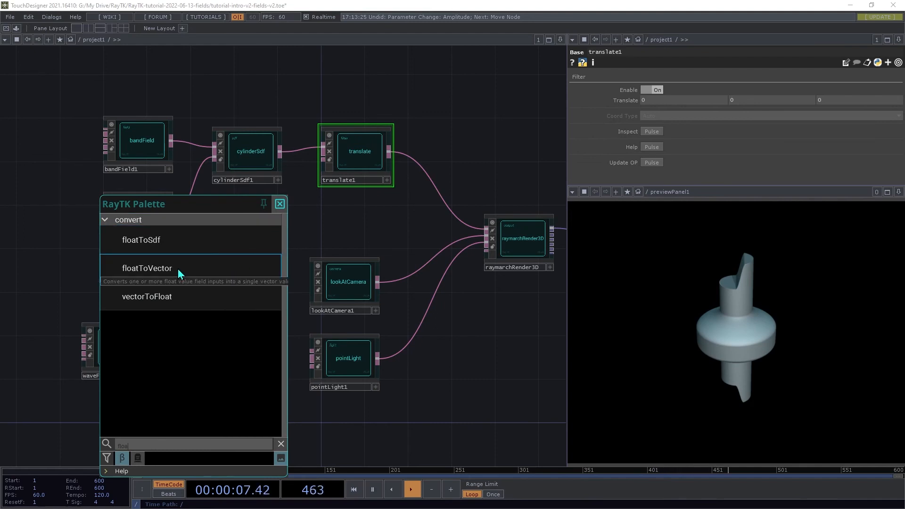
Add a floatToVector next to waveField1 and wire its output into translate1's second input
click(147, 267)
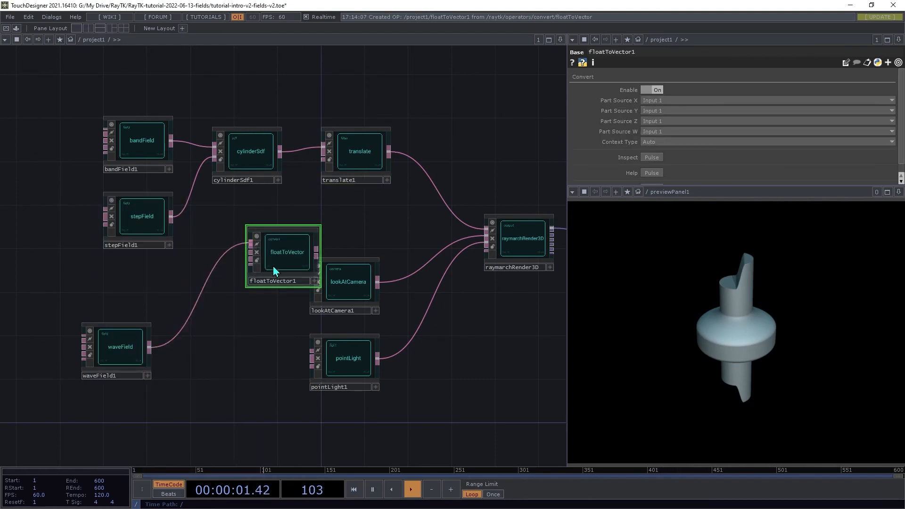
drag(286, 251, 228, 313)
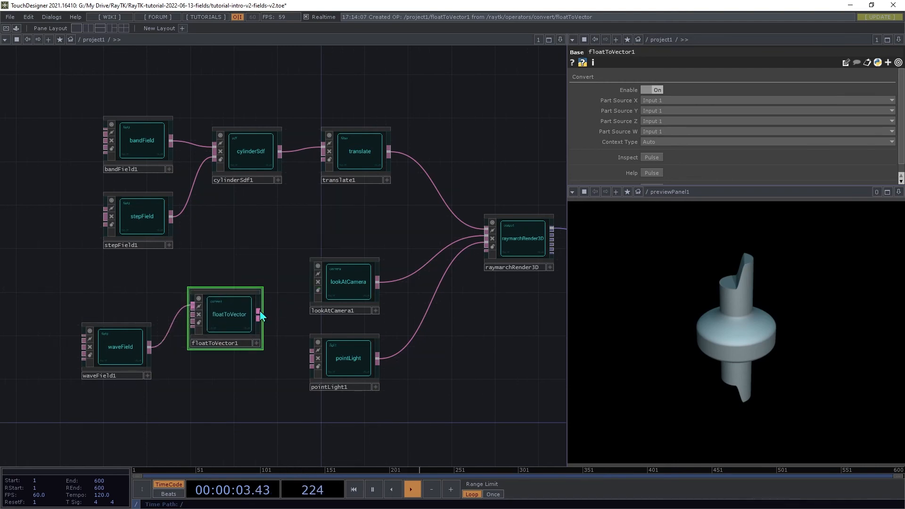
drag(261, 315, 323, 155)
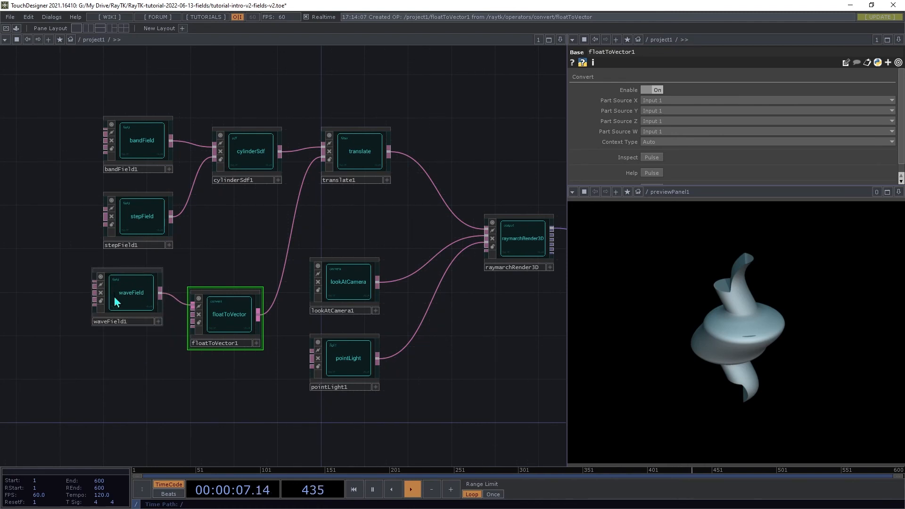
Duplicate waveField1 so a second wave field feeds floatToVector1
click(131, 292)
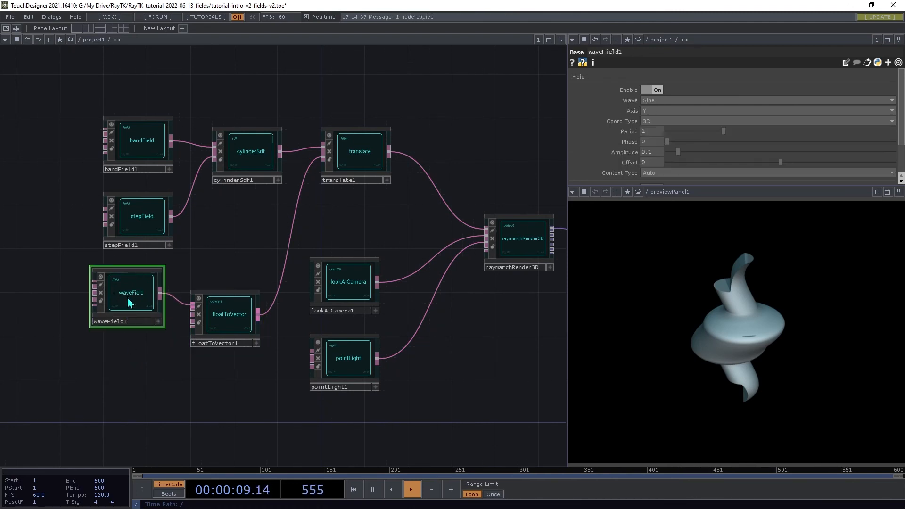
key(ctrl+v)
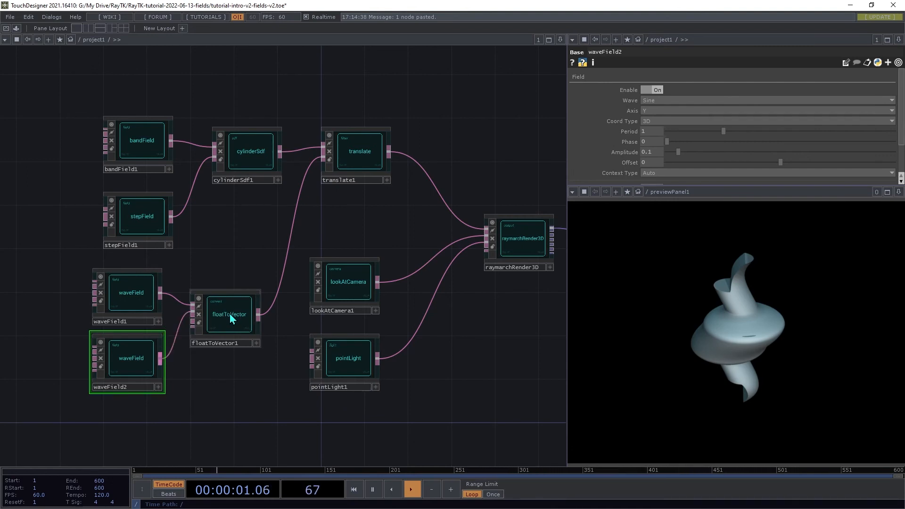
click(228, 313)
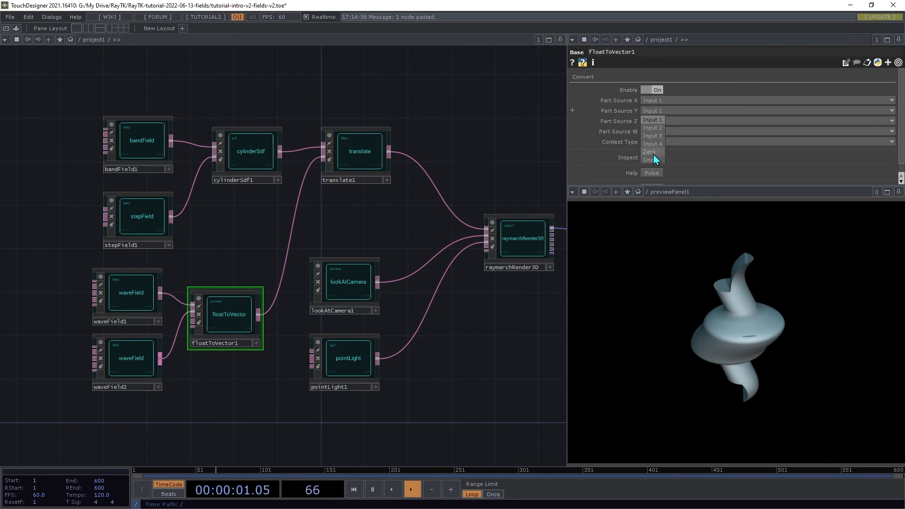
Set floatToVector1's part sources: Y Zero, Z Input 2, W Zero
click(648, 151)
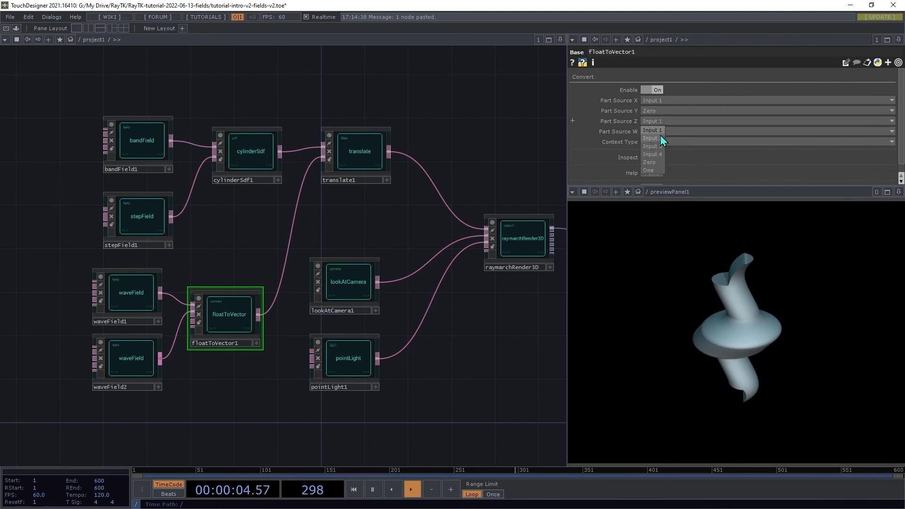
click(652, 146)
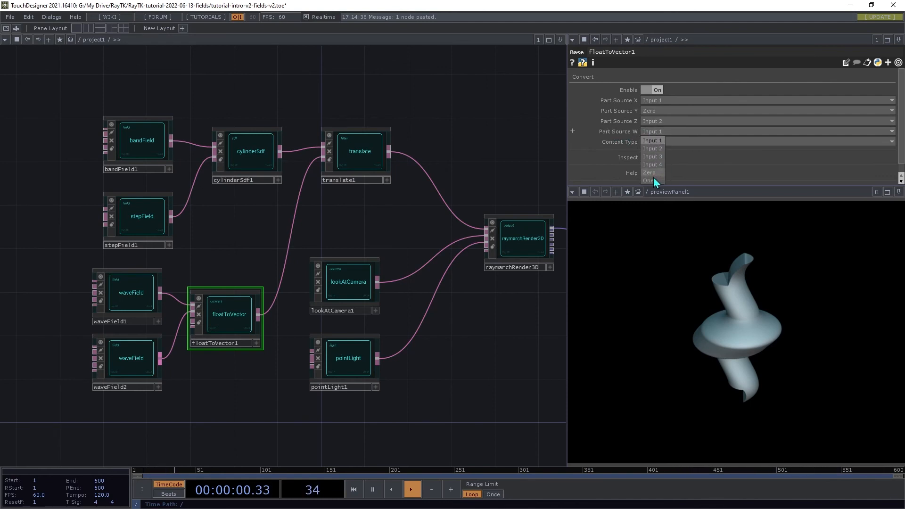
click(648, 171)
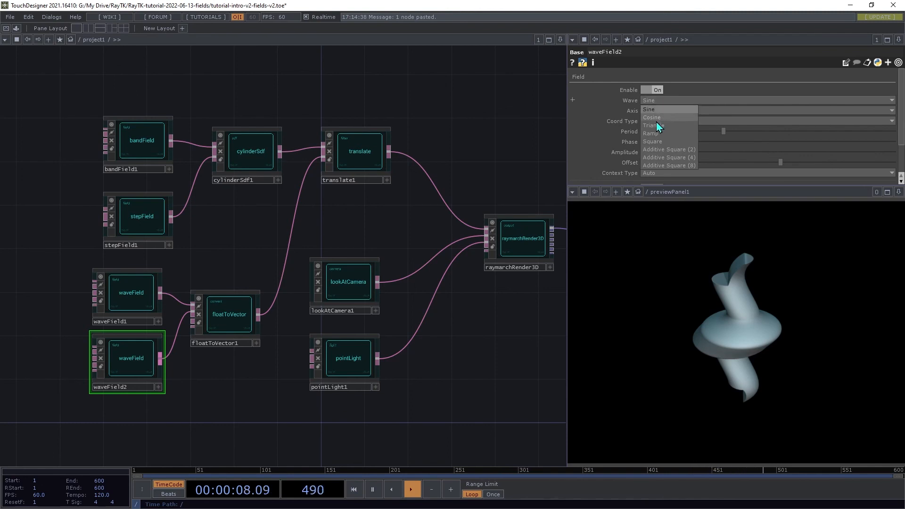
Change waveField2's Wave from Sine to Cosine
click(651, 117)
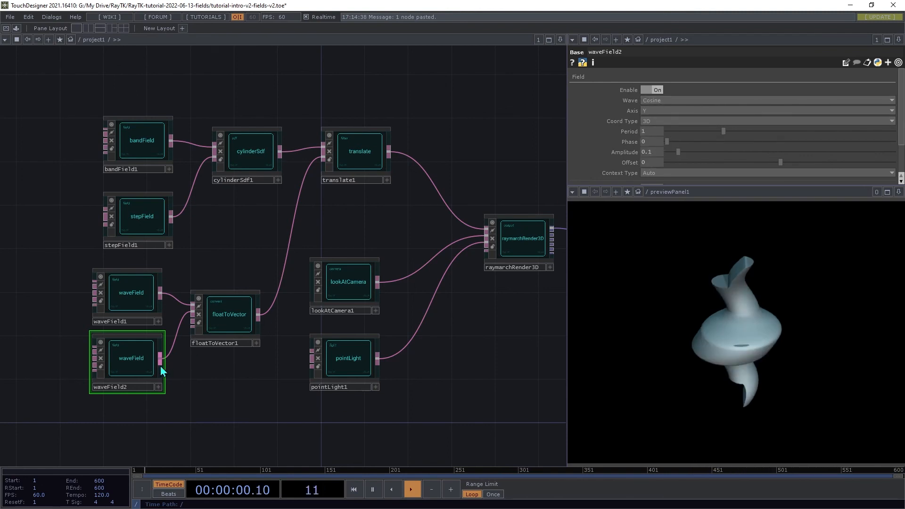
click(131, 292)
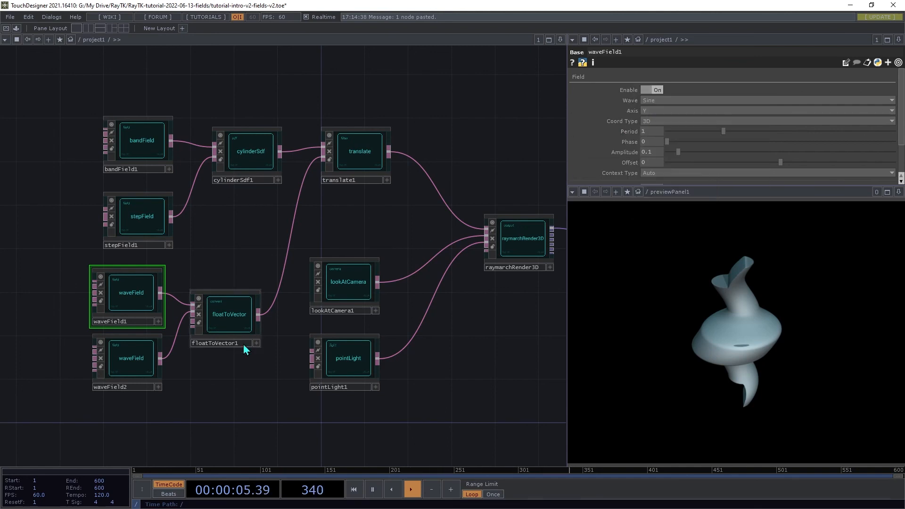
Bind waveField1's Amplitude to waveField2's Amplitude
click(130, 358)
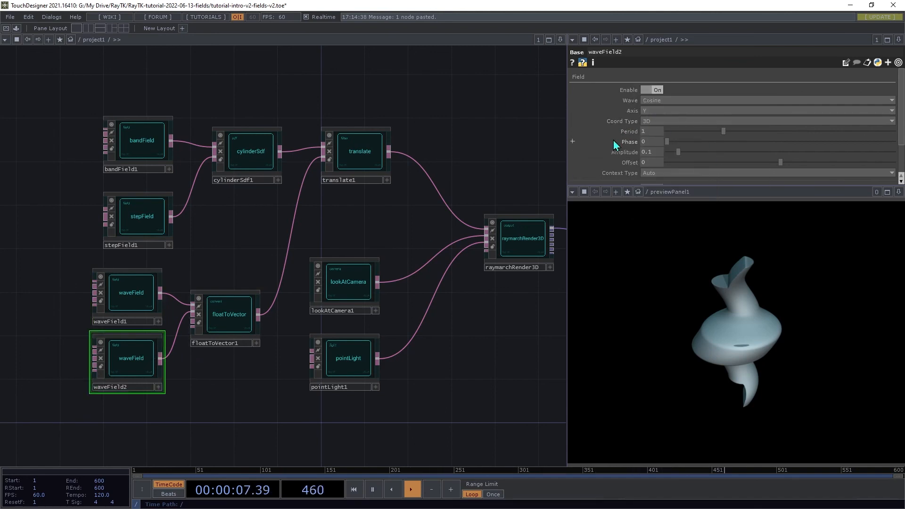
right_click(628, 141)
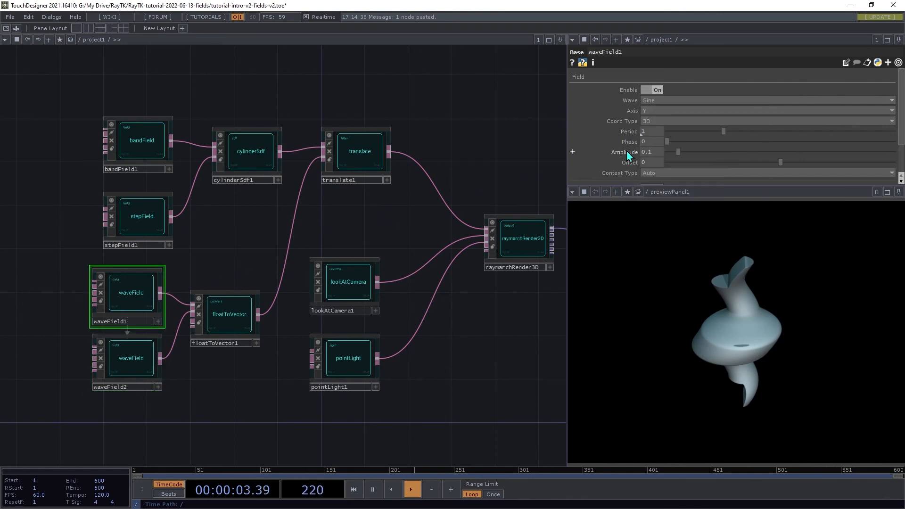
right_click(646, 152)
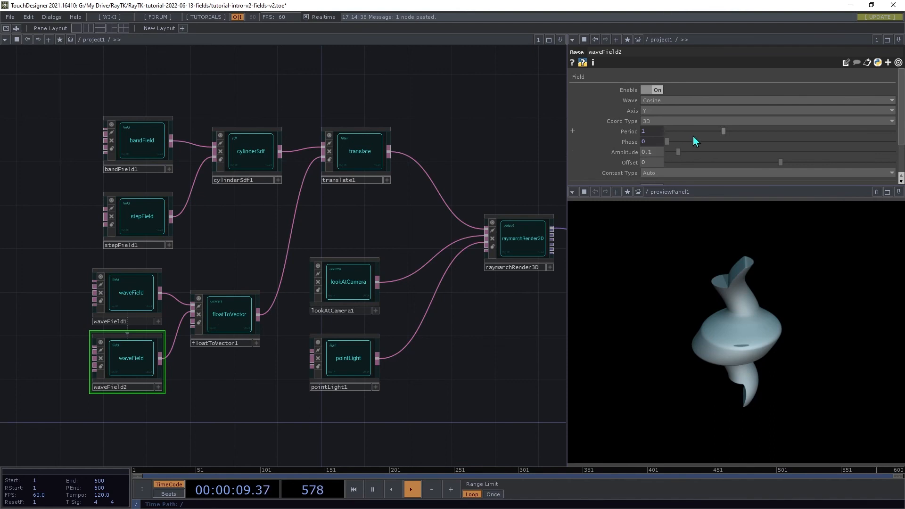
Raise waveField2's Phase to about 0.23 to rotate the spiral
drag(666, 142, 695, 141)
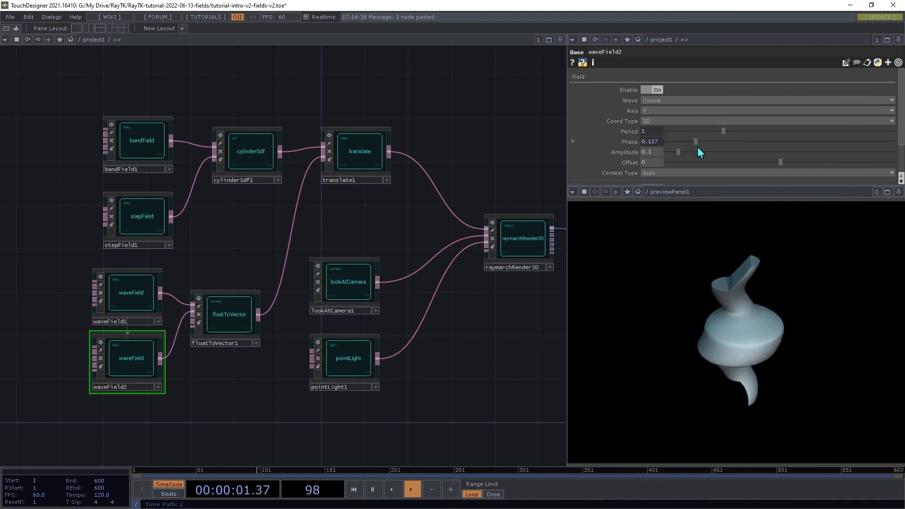
drag(694, 141, 718, 141)
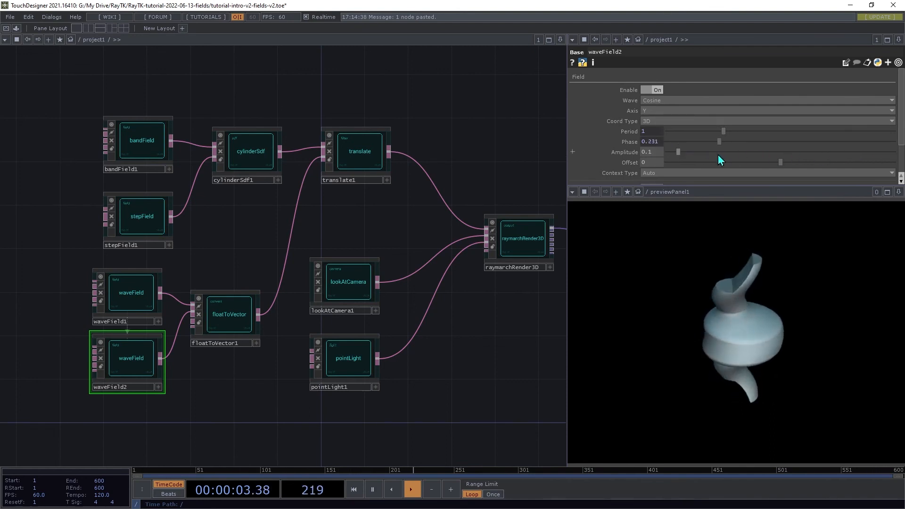